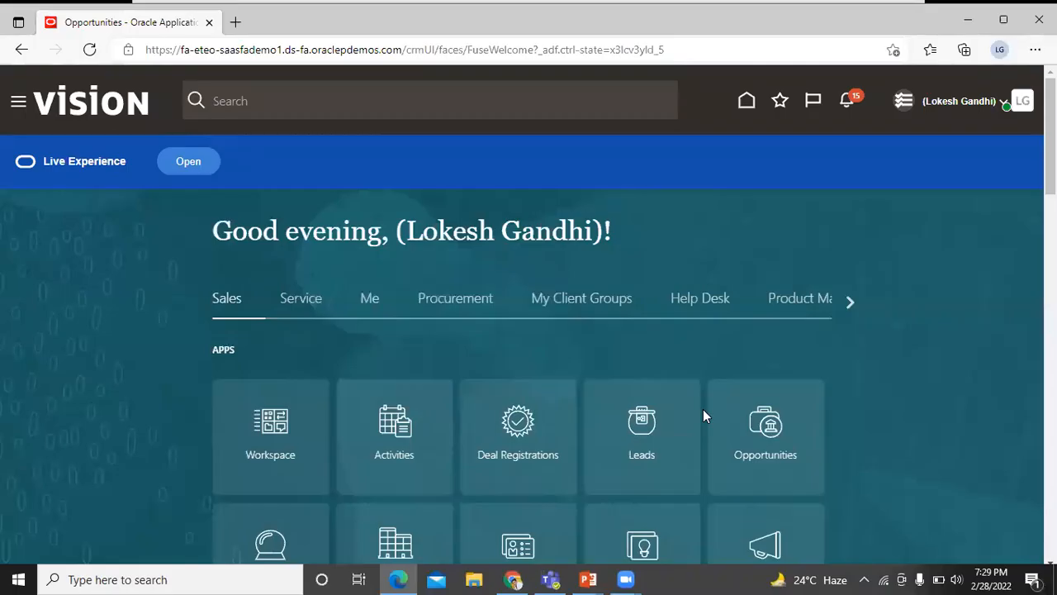
mouse_move(766, 429)
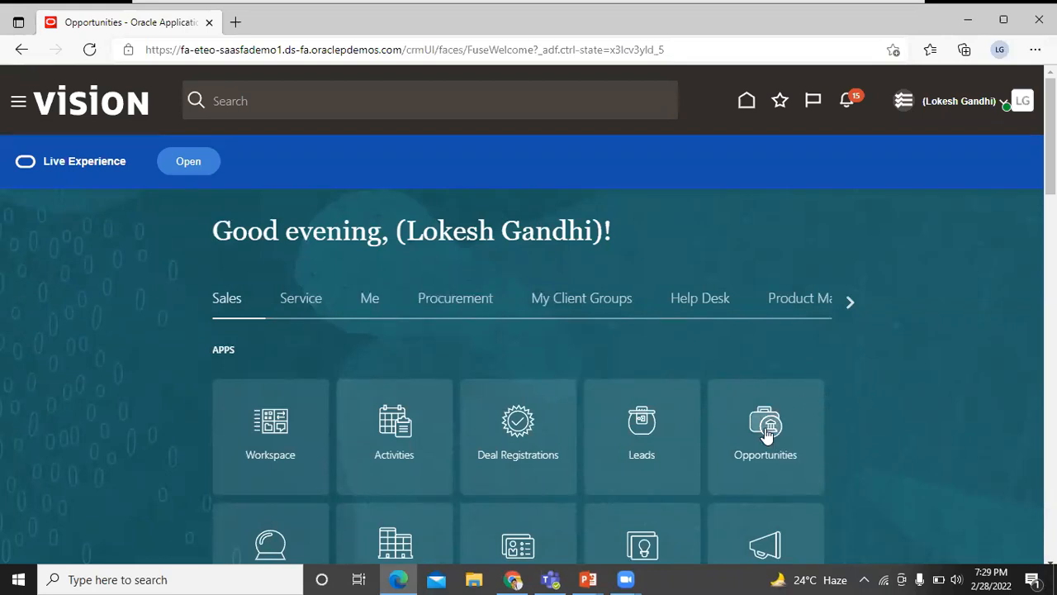
- Go to the Opportunities work area and start a new opportunity from the list
click(767, 423)
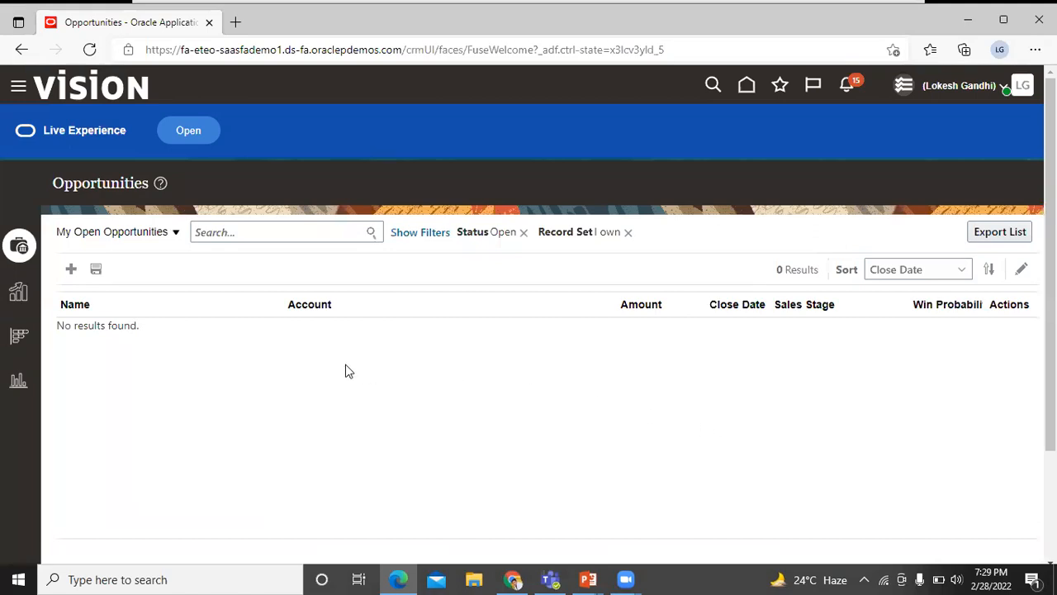
mouse_move(162, 425)
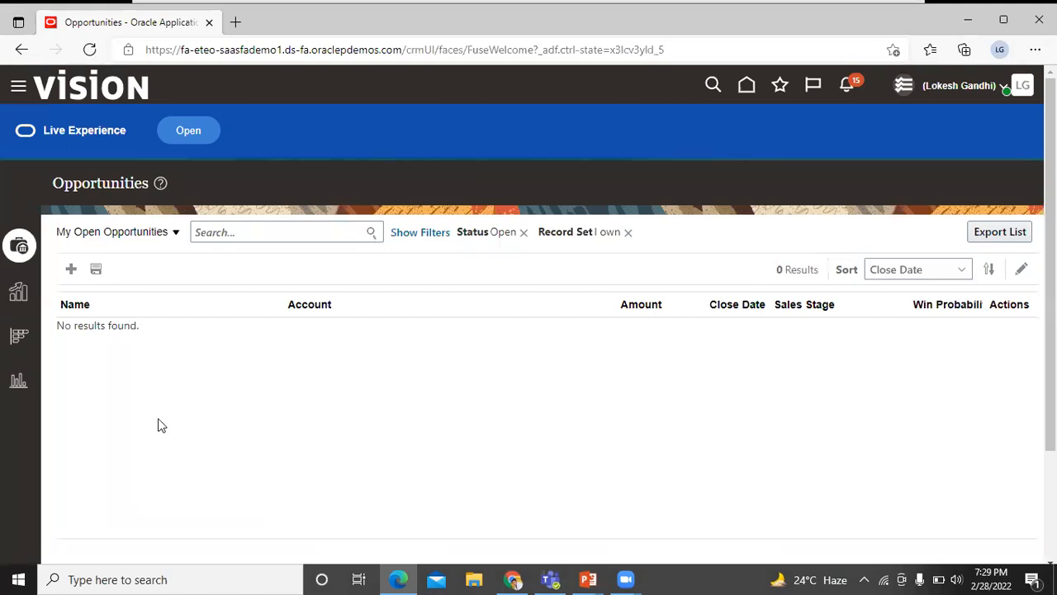
click(70, 270)
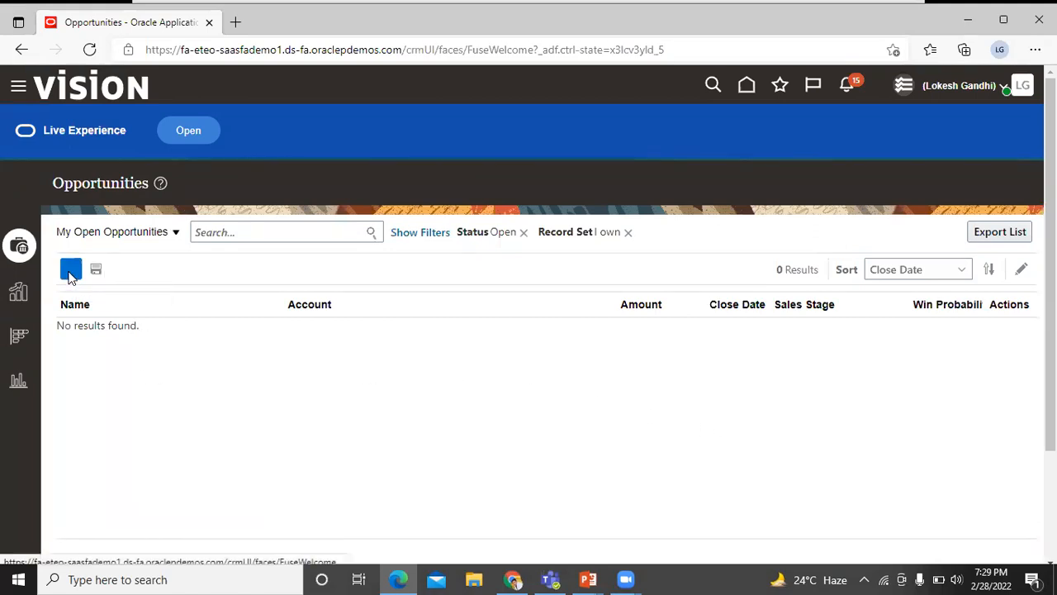
click(69, 268)
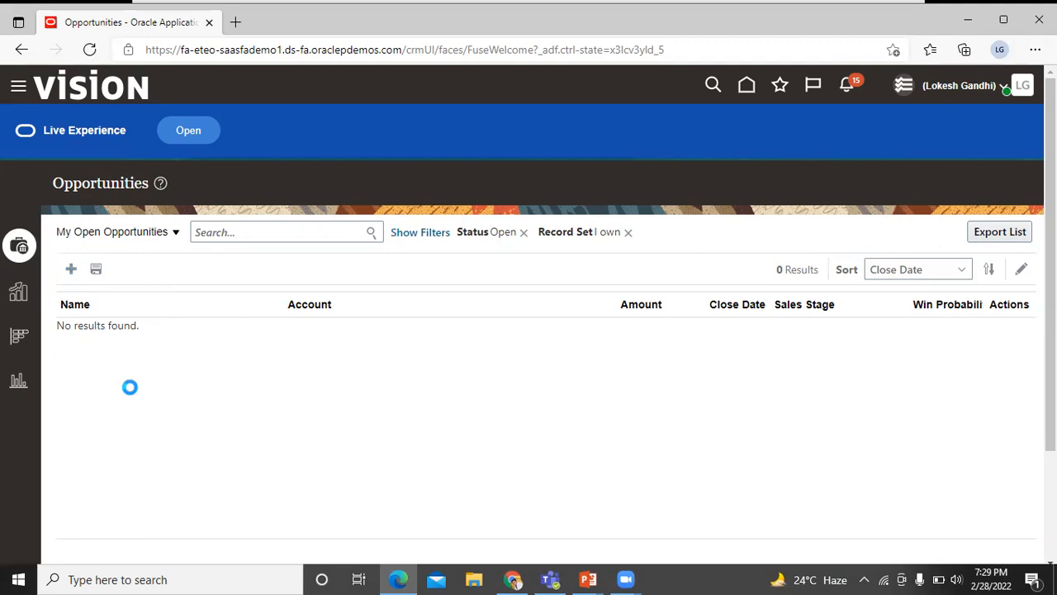
click(69, 268)
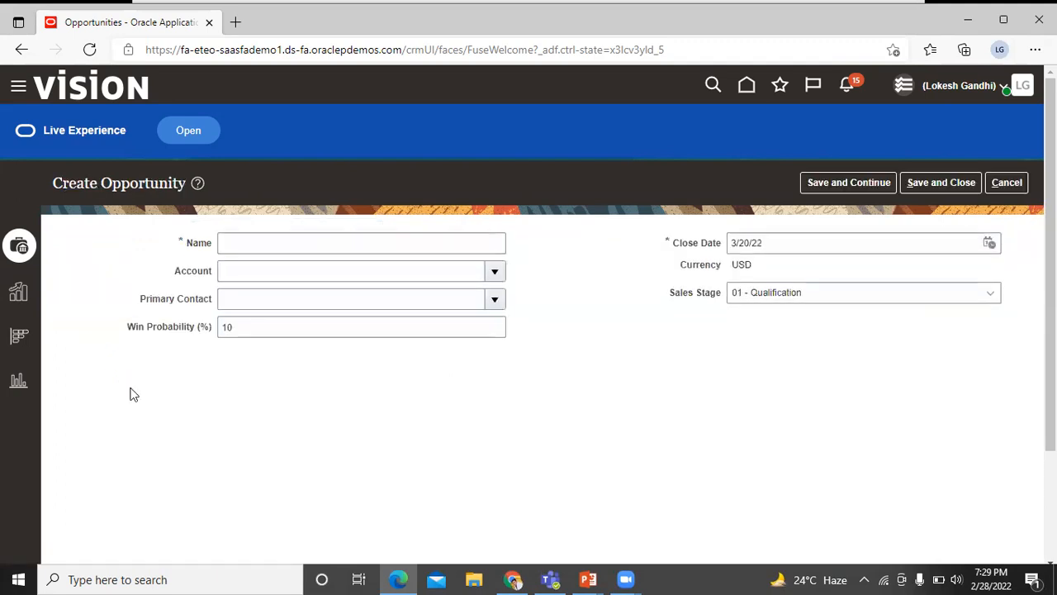
click(264, 241)
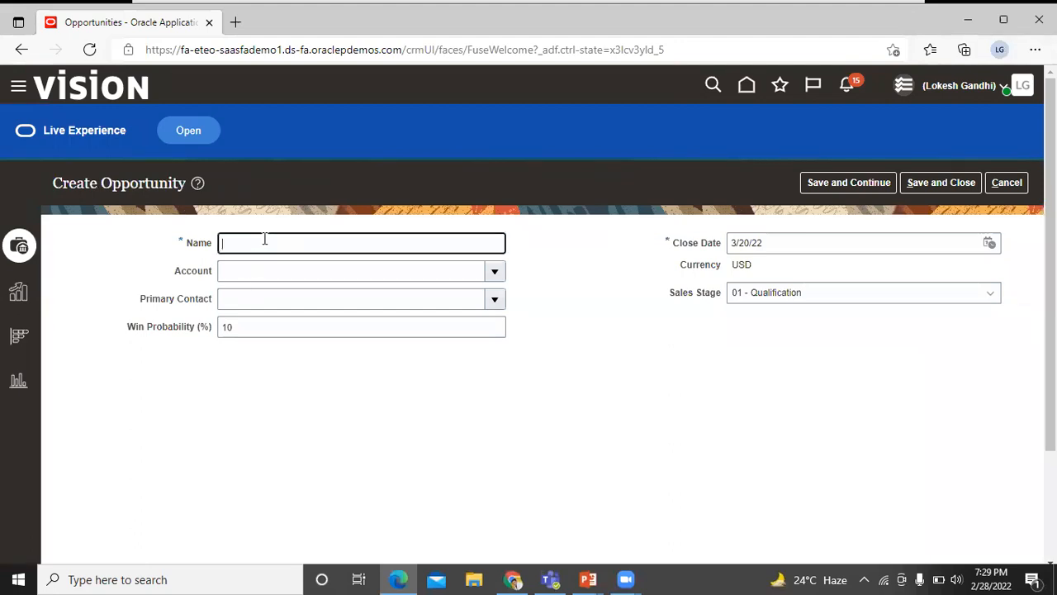
text(H)
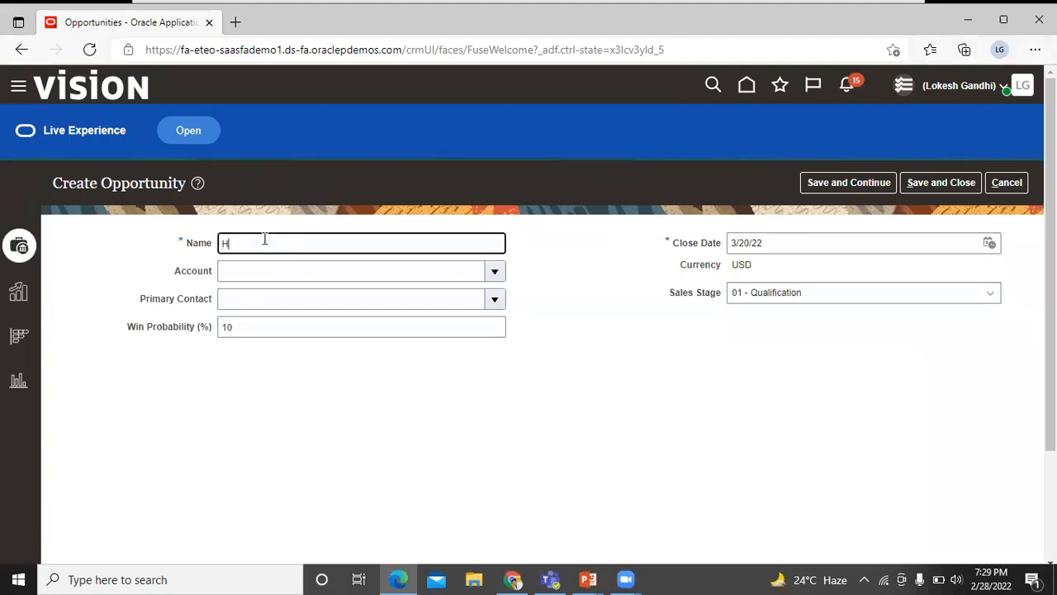
text(arshita)
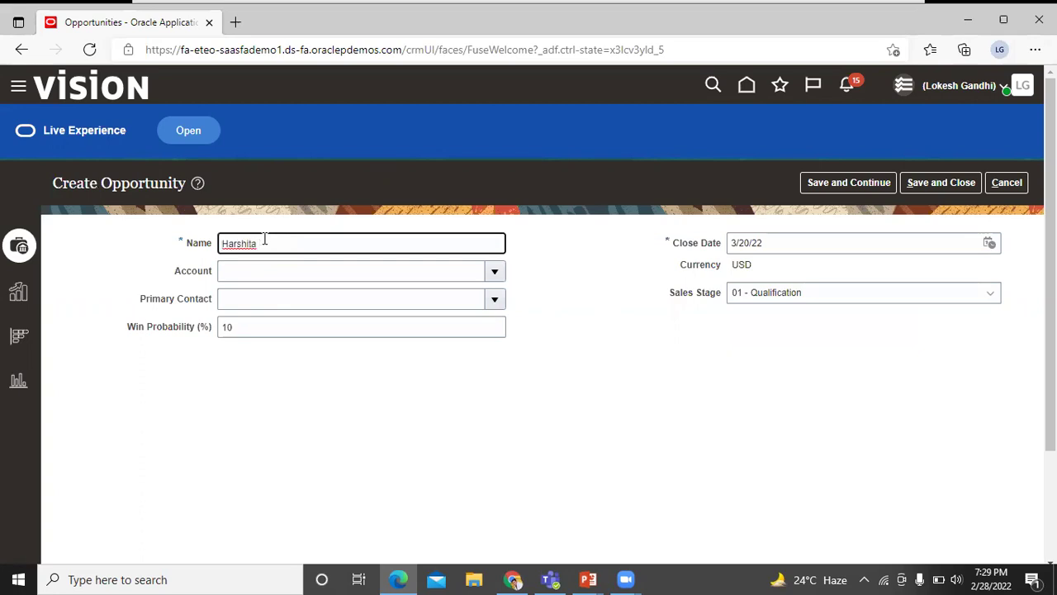
text(Paku)
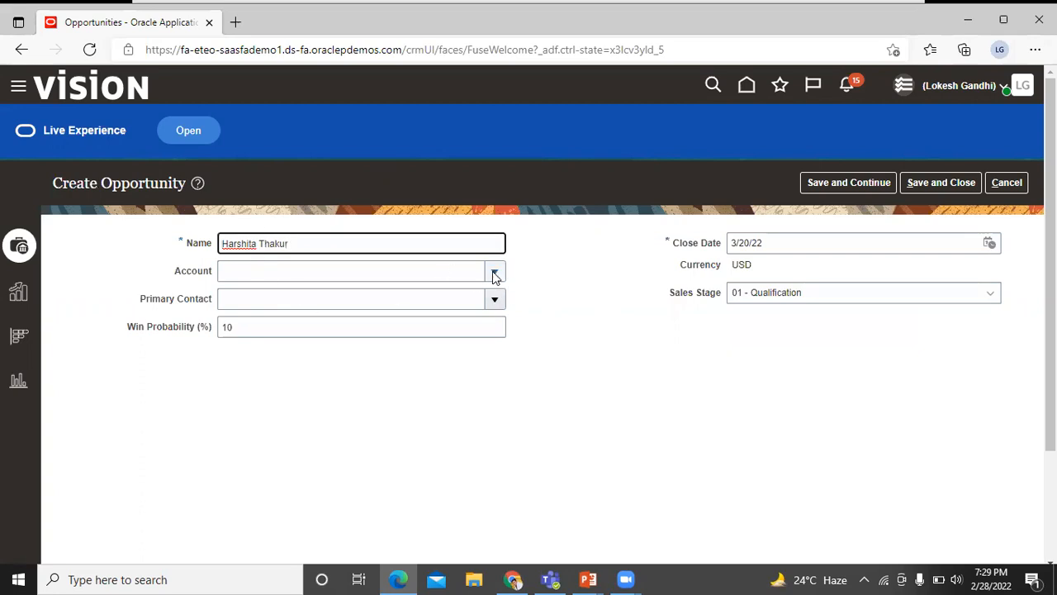
- Set the opportunity's account to BISP Infonet
click(494, 271)
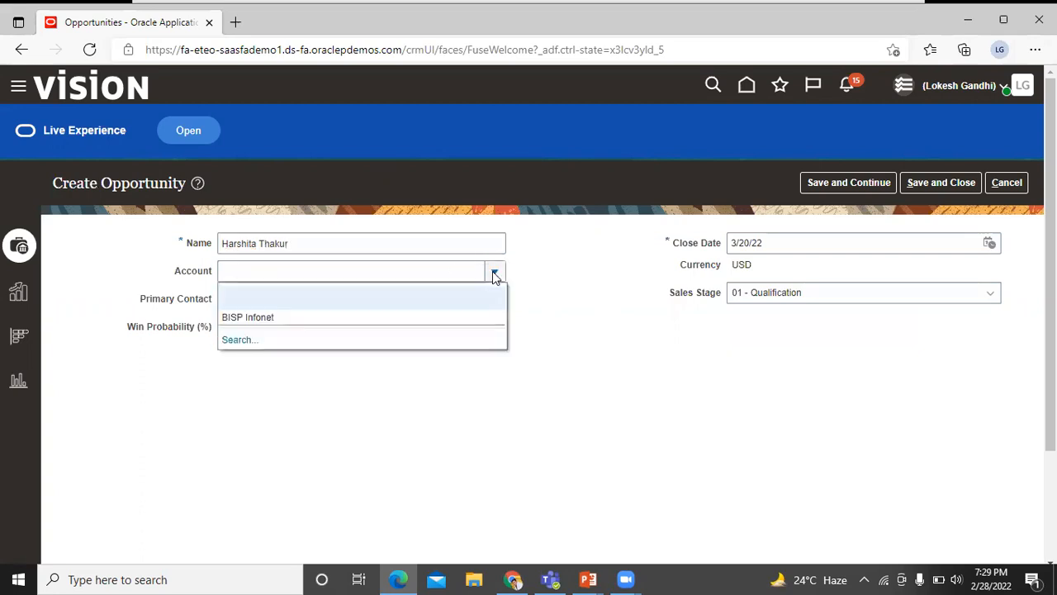
mouse_move(416, 314)
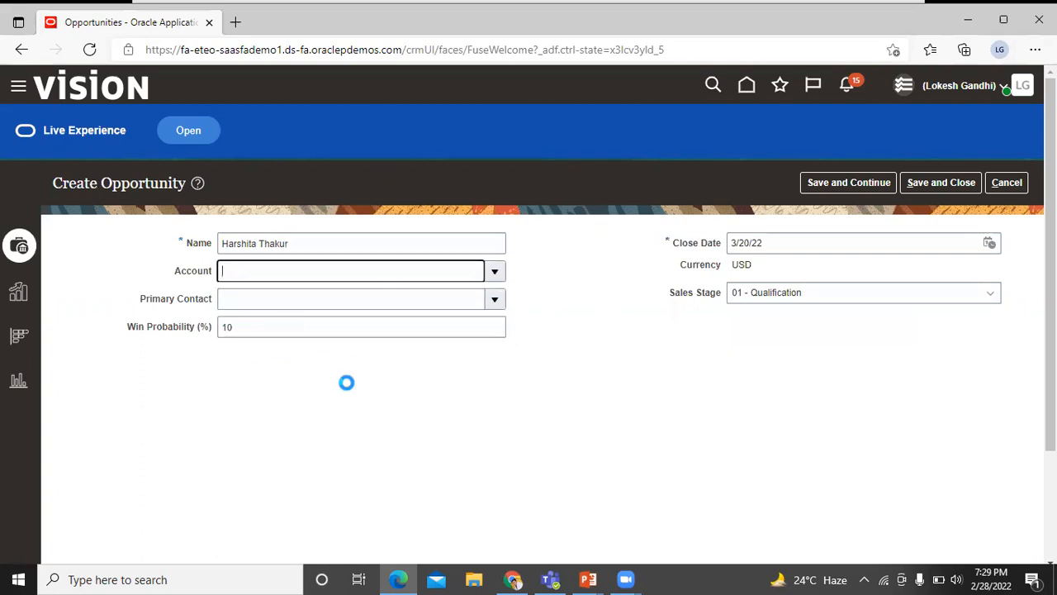
text(BISP Infonet)
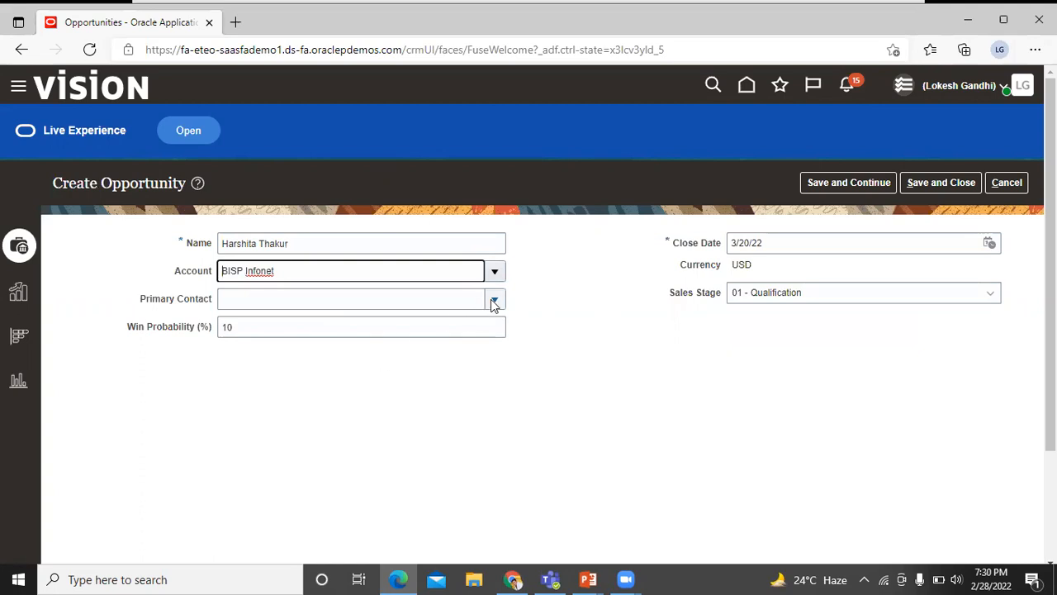
click(495, 299)
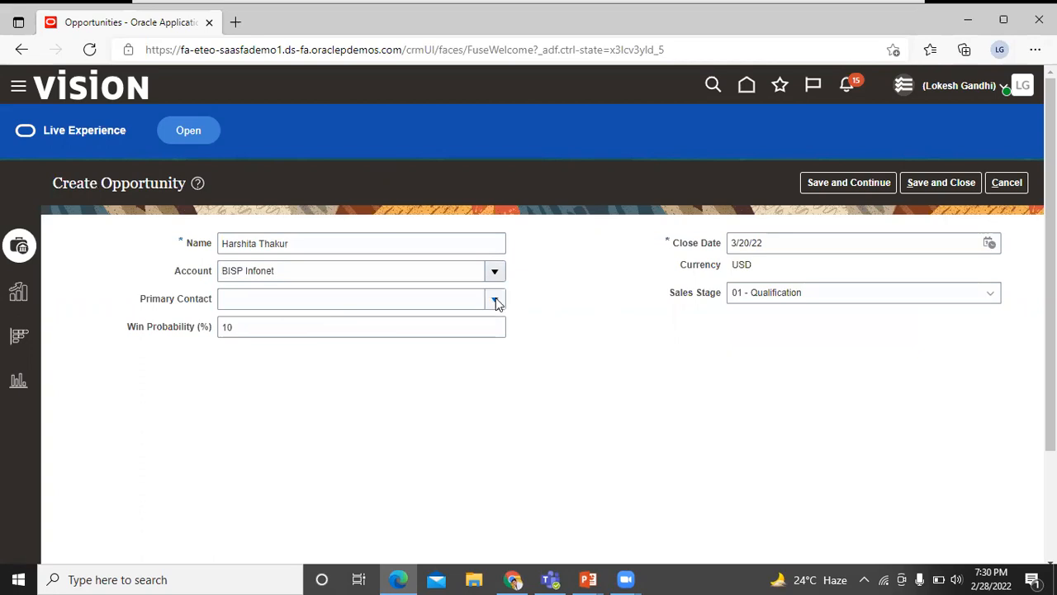
click(495, 297)
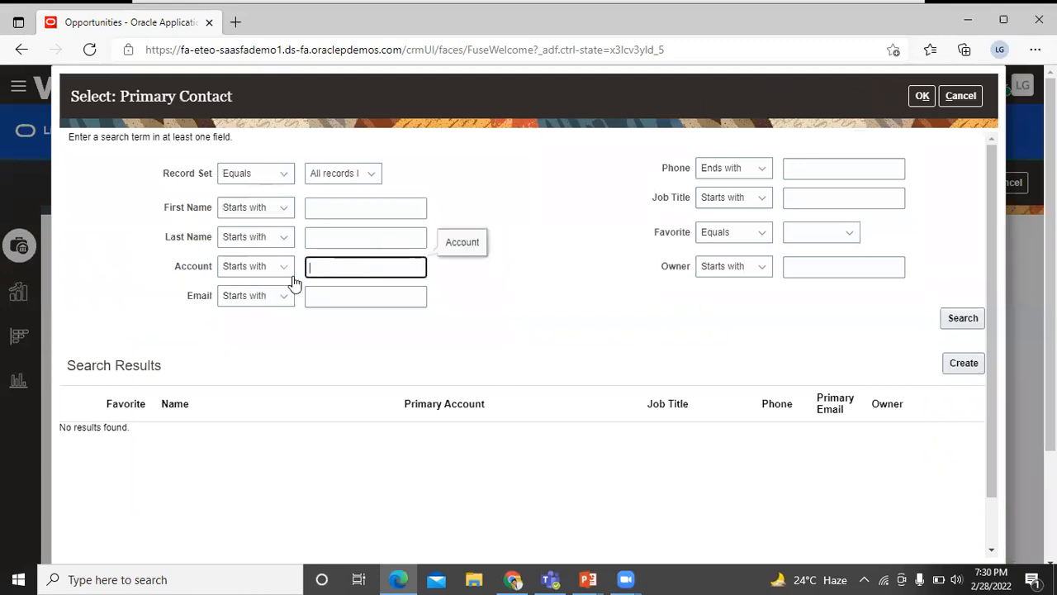
click(367, 208)
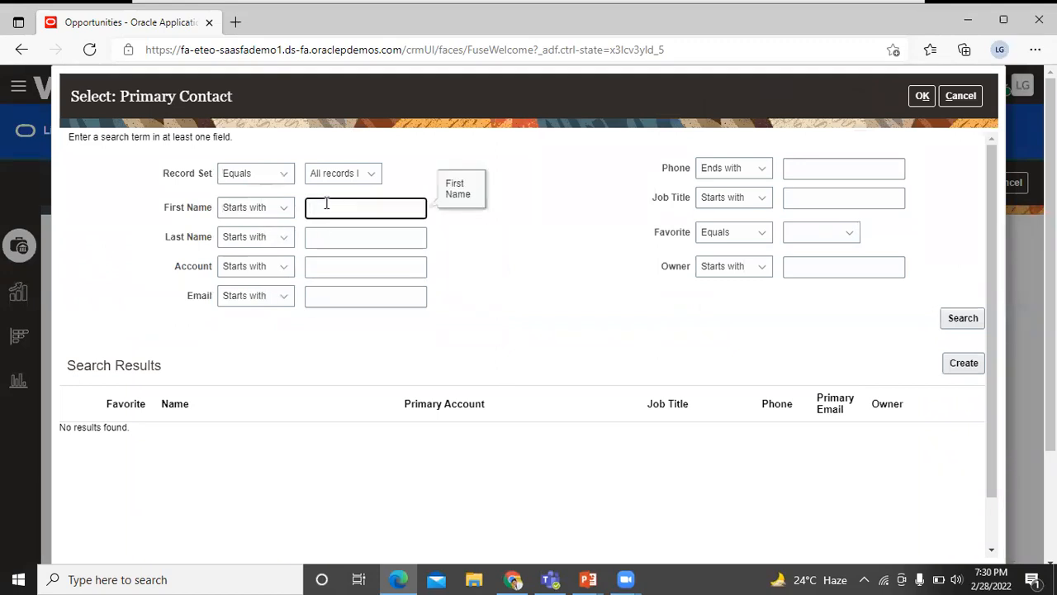
text(nikita)
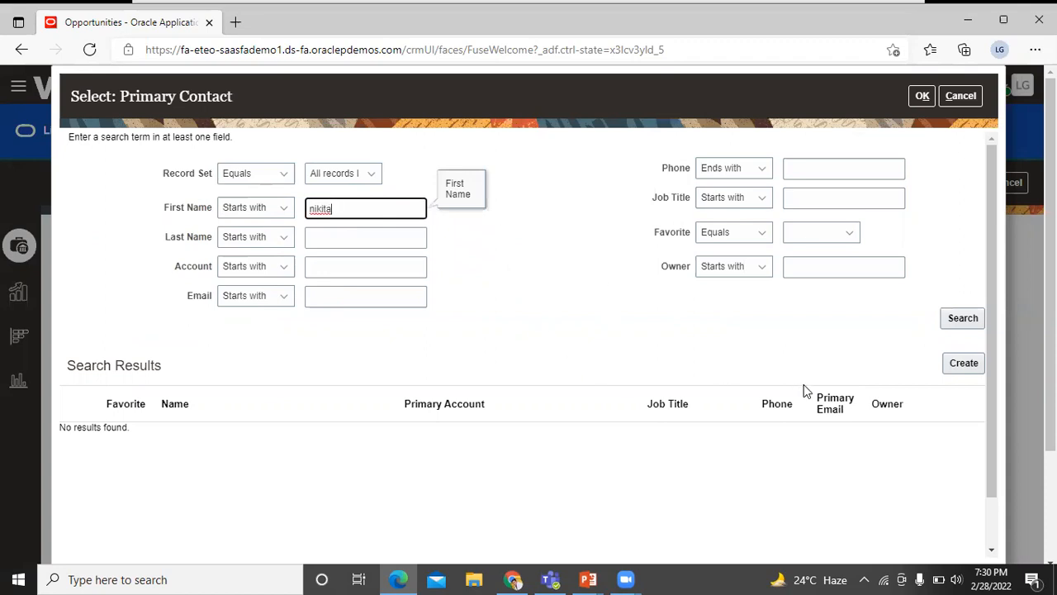
click(961, 317)
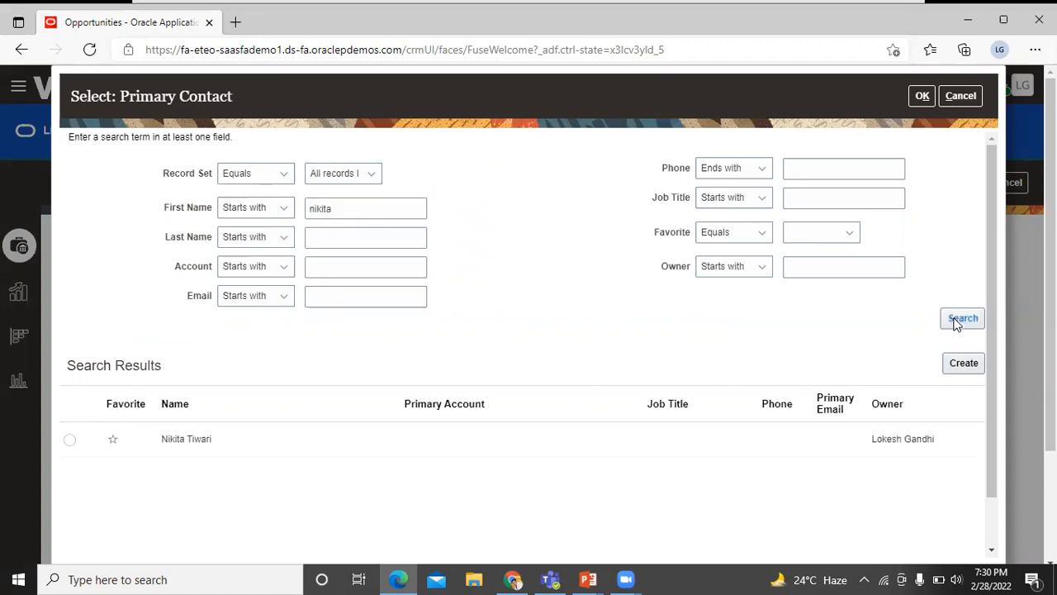
click(69, 439)
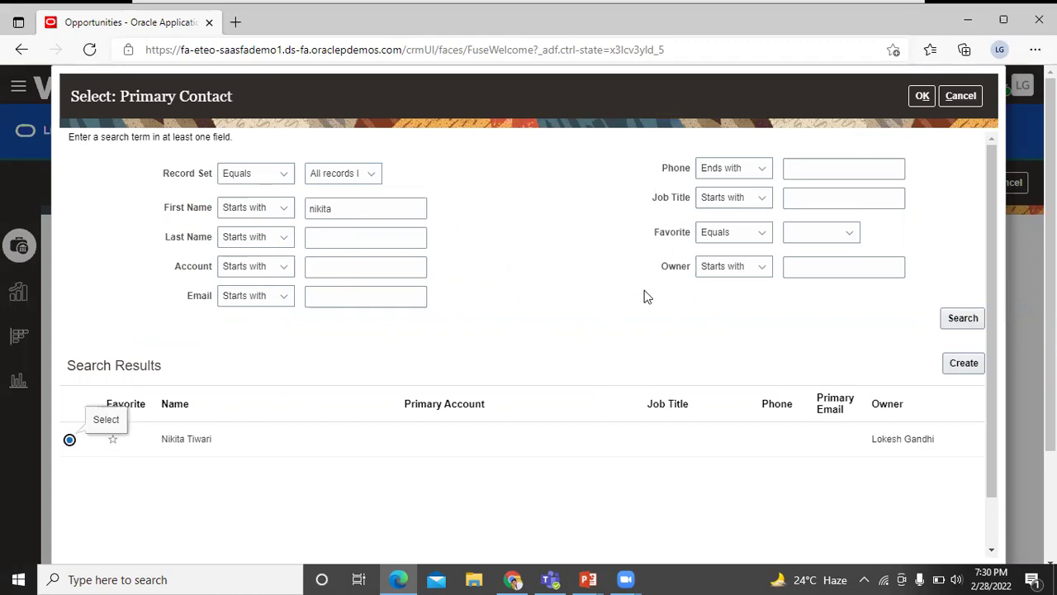
click(69, 439)
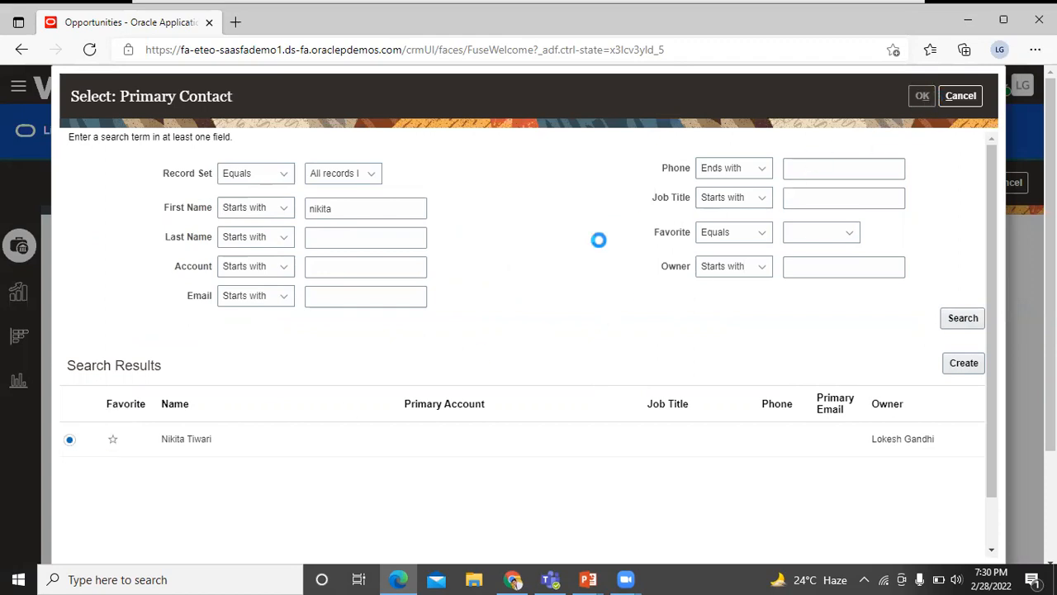
click(922, 95)
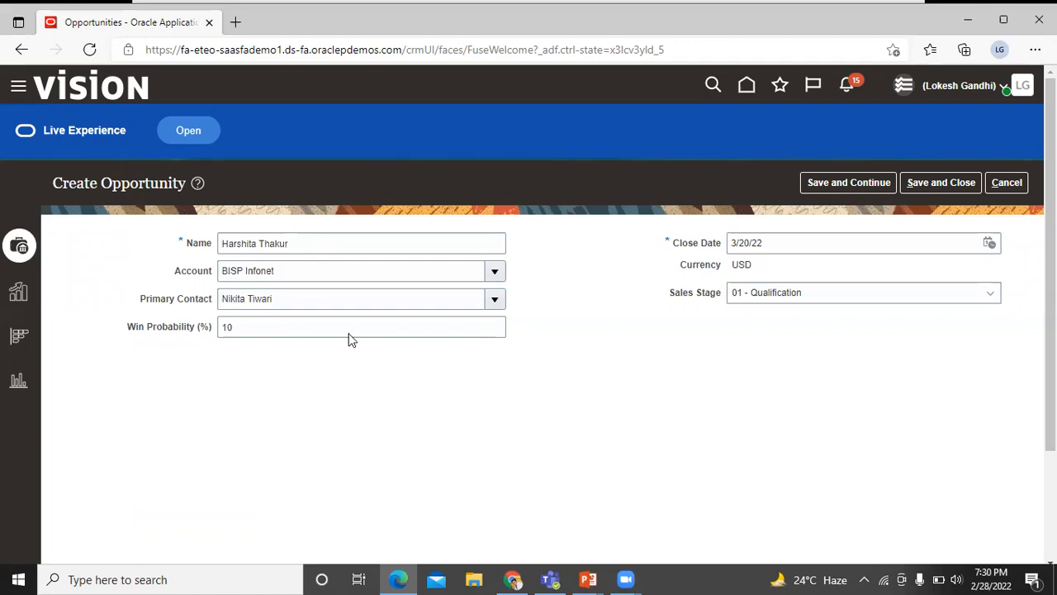
mouse_move(671, 330)
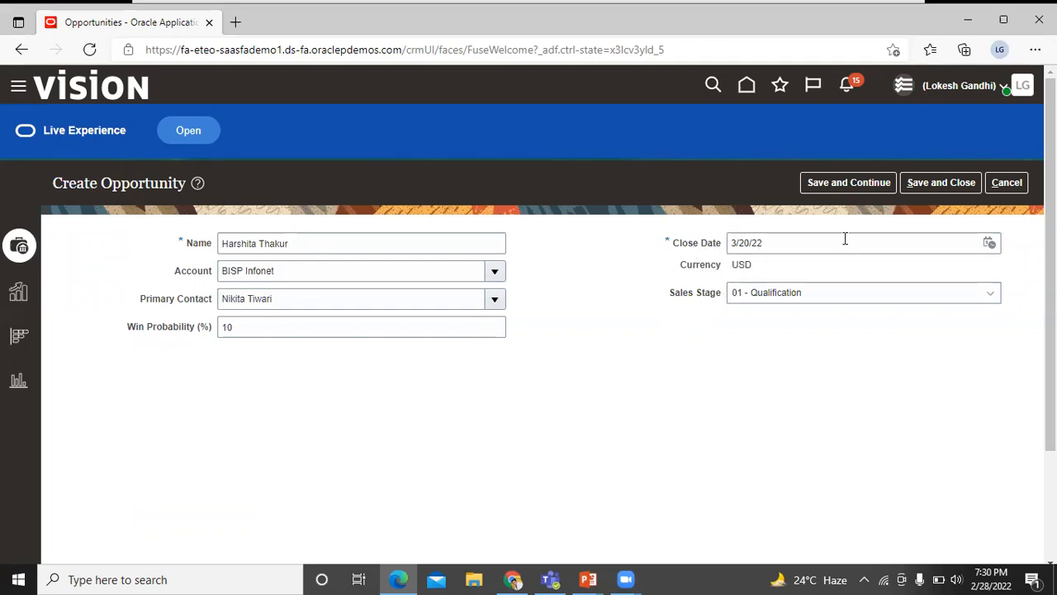
mouse_move(826, 263)
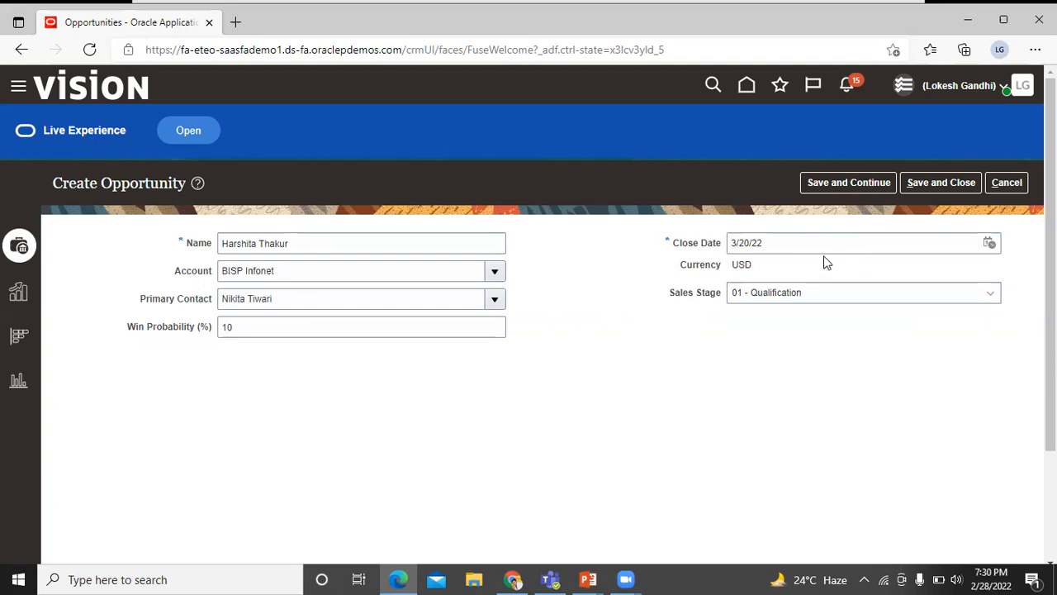
mouse_move(687, 311)
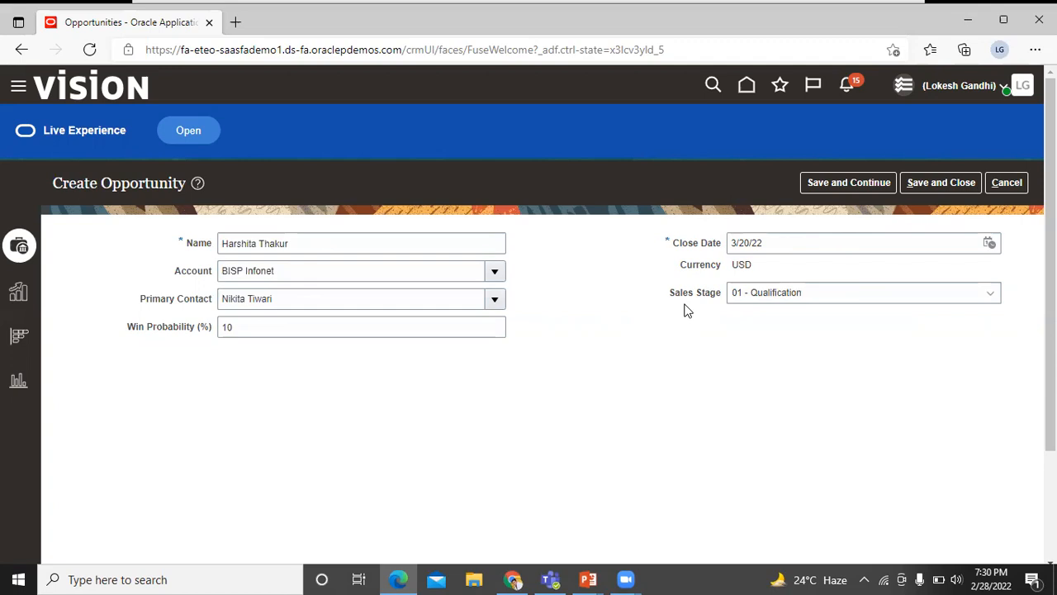
mouse_move(690, 310)
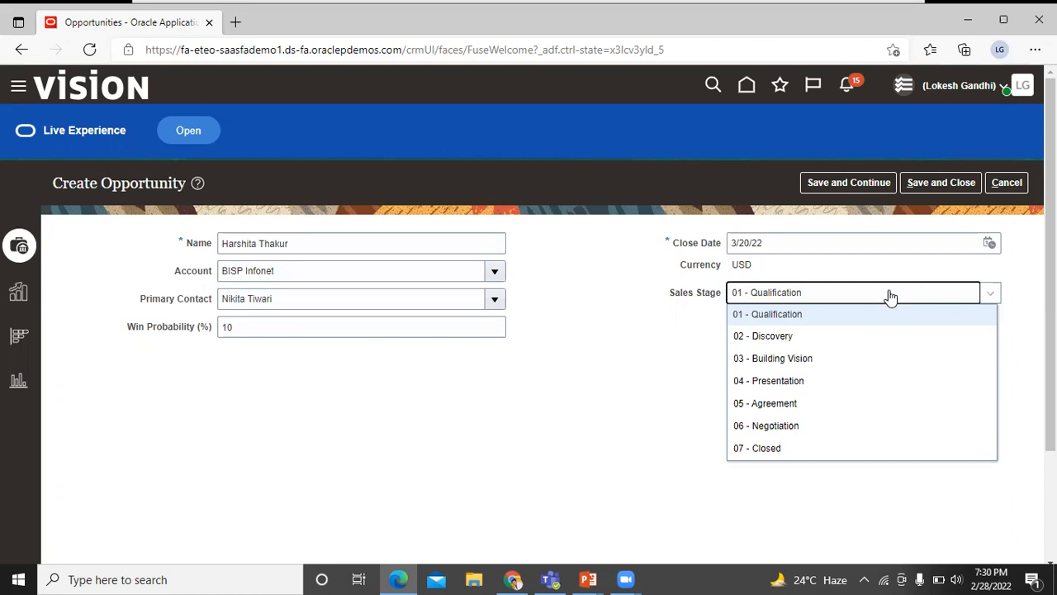
mouse_move(866, 314)
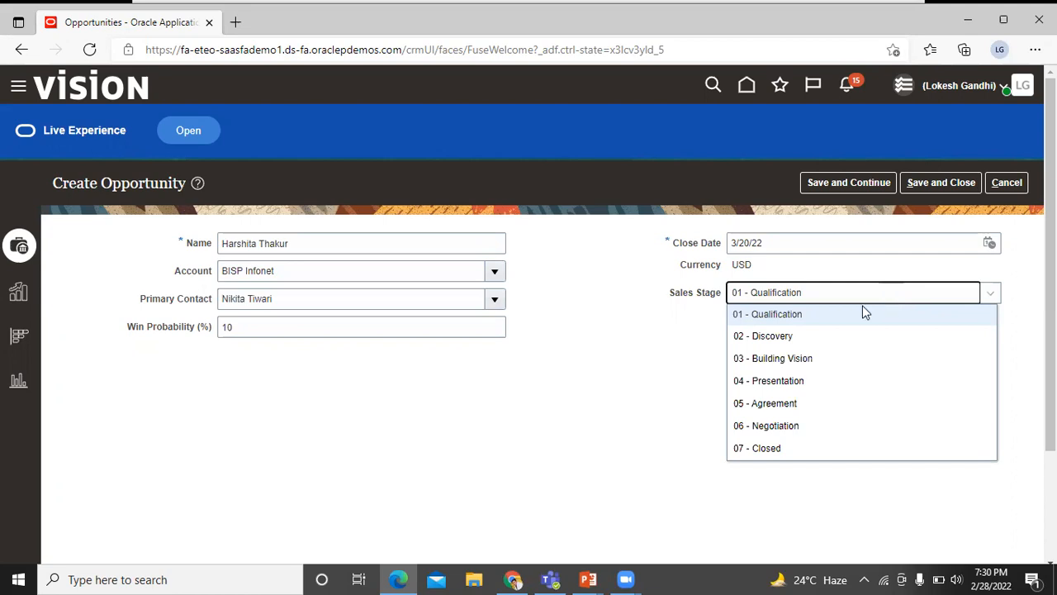
click(767, 314)
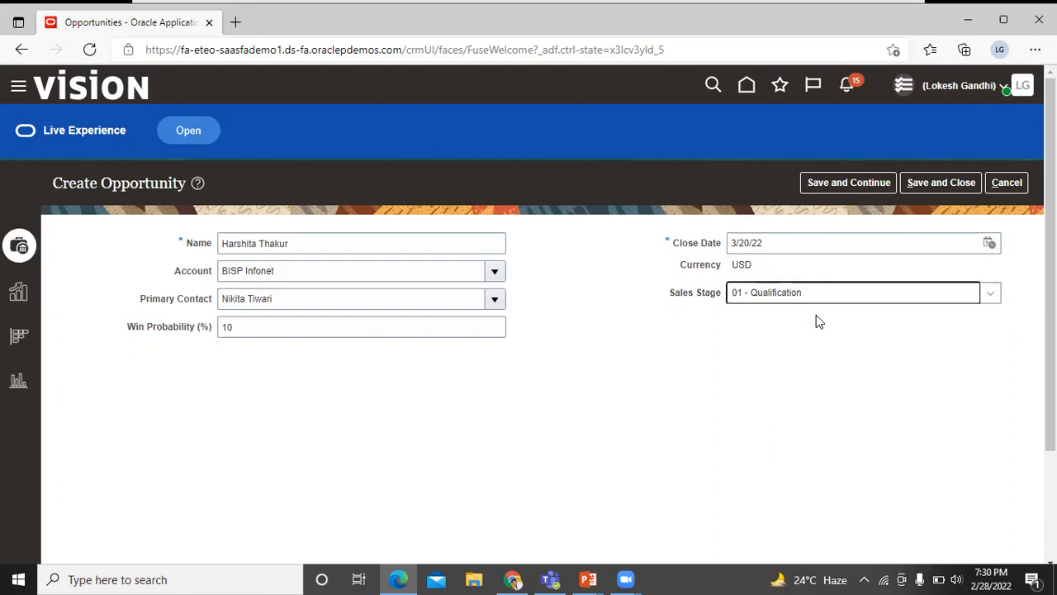
click(942, 181)
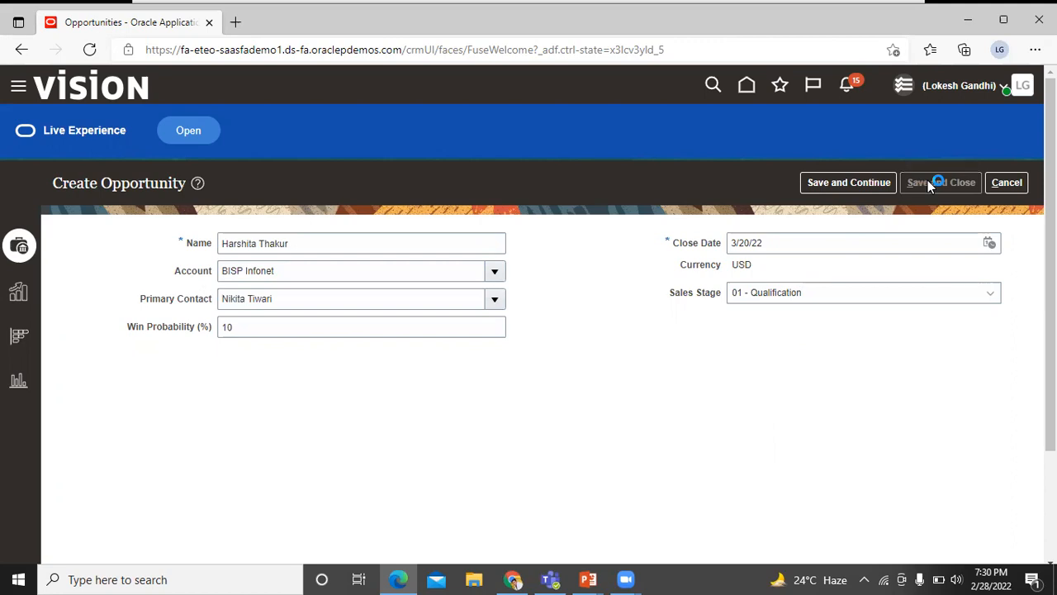
- Save and close the new opportunity so it appears in the open opportunities list
click(941, 181)
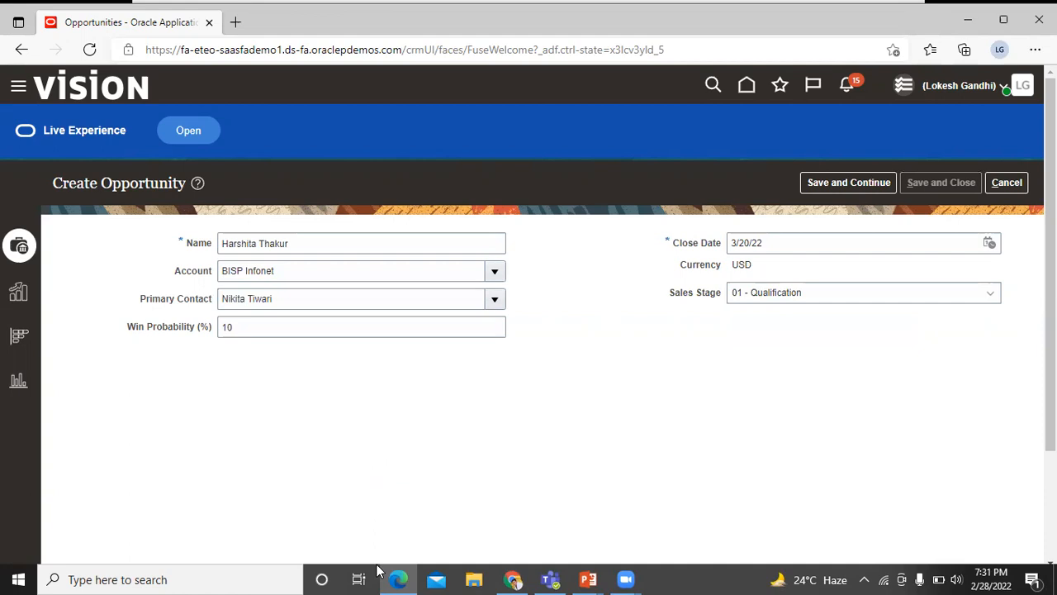
mouse_move(768, 320)
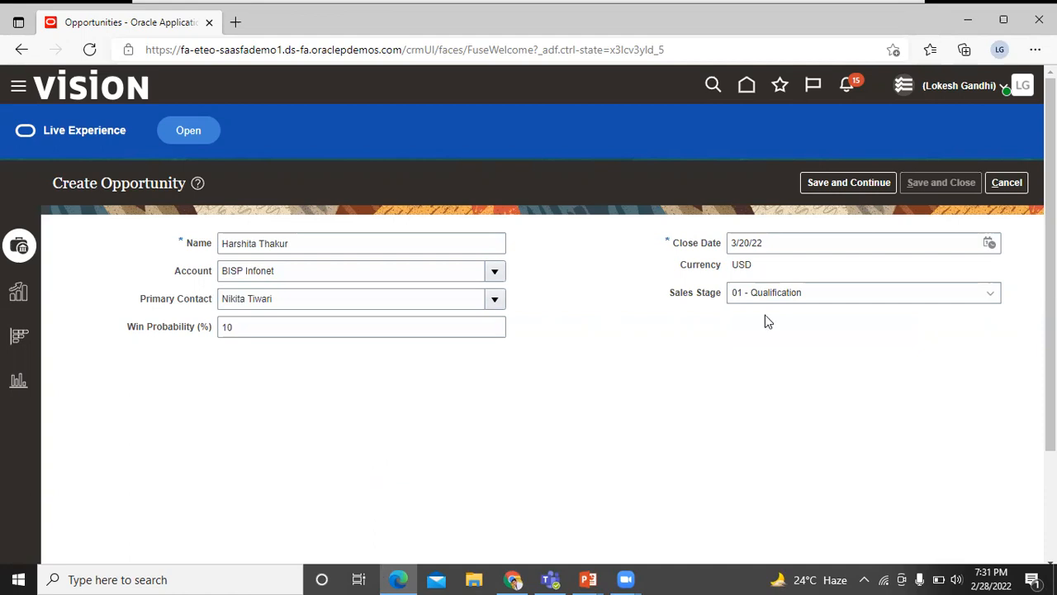
click(1008, 182)
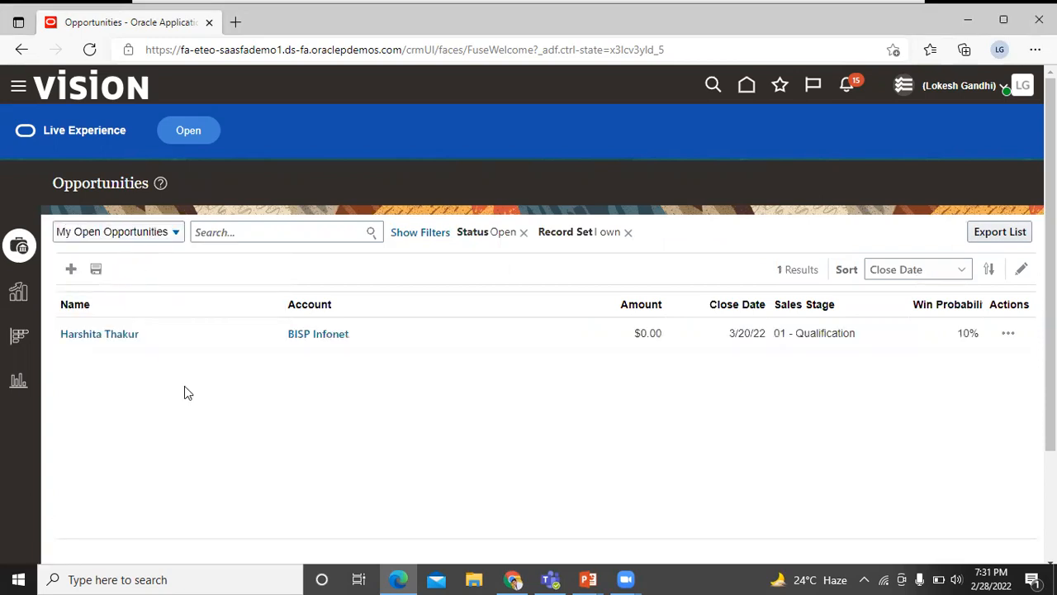
mouse_move(122, 364)
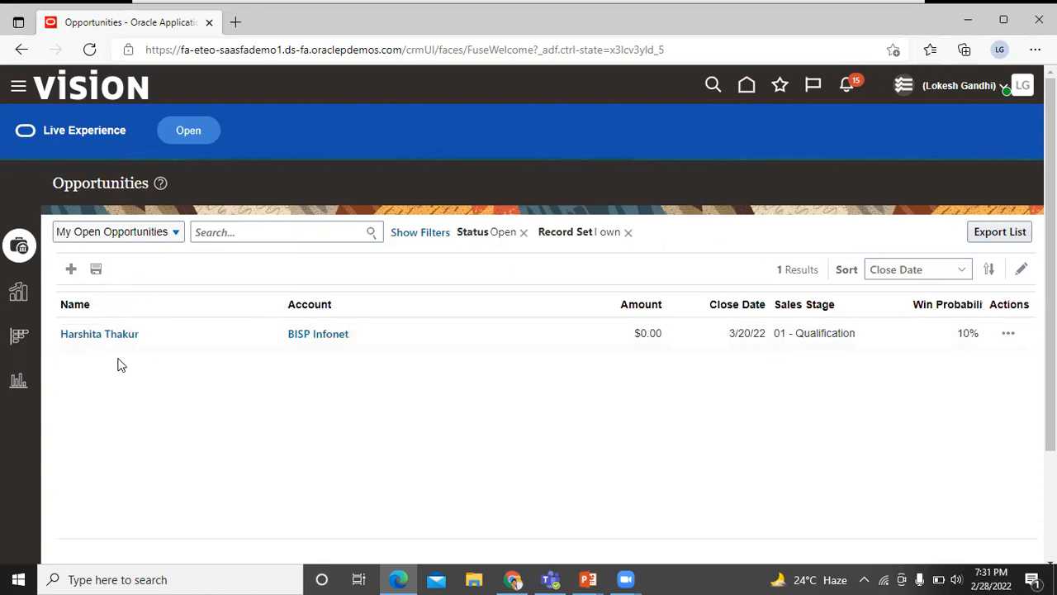
mouse_move(125, 383)
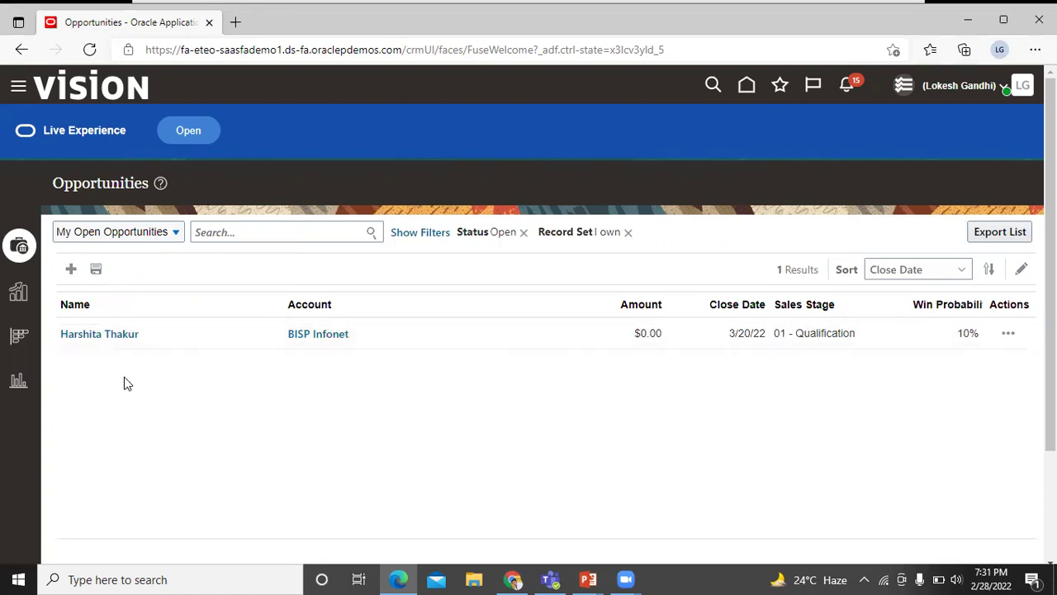
click(99, 333)
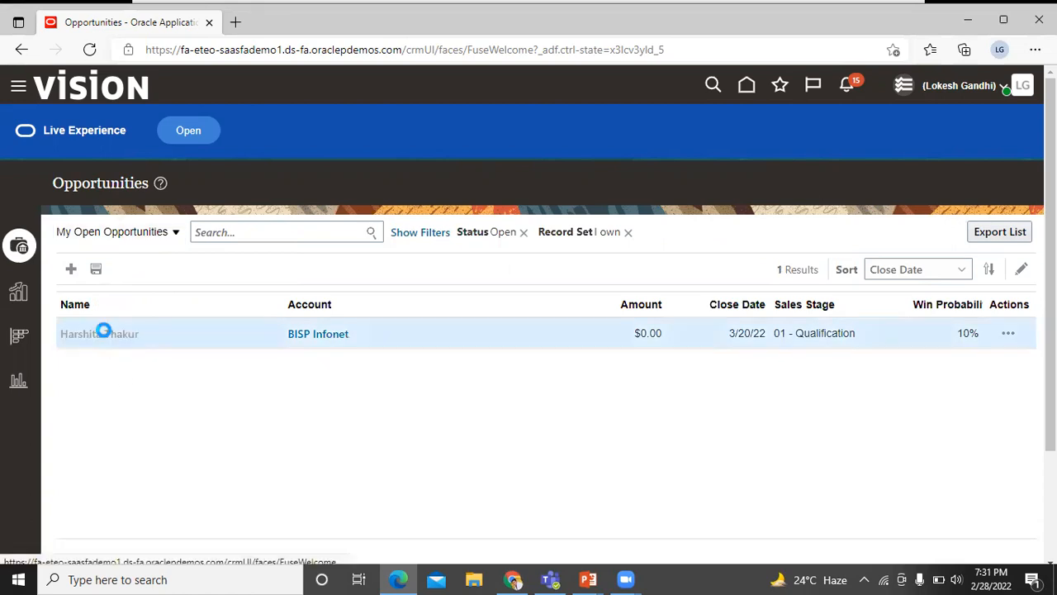
click(99, 334)
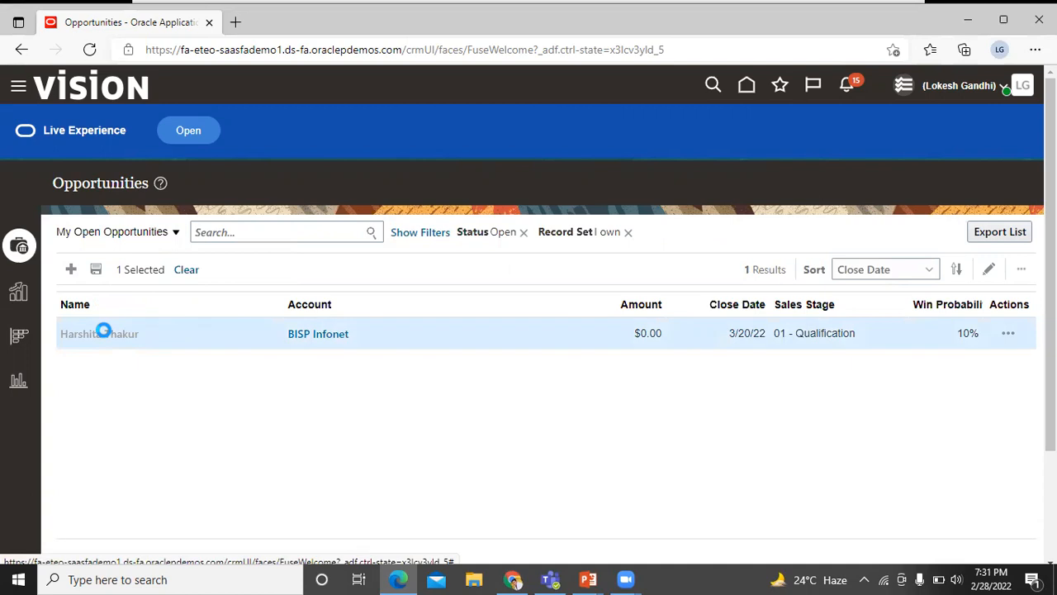
click(97, 334)
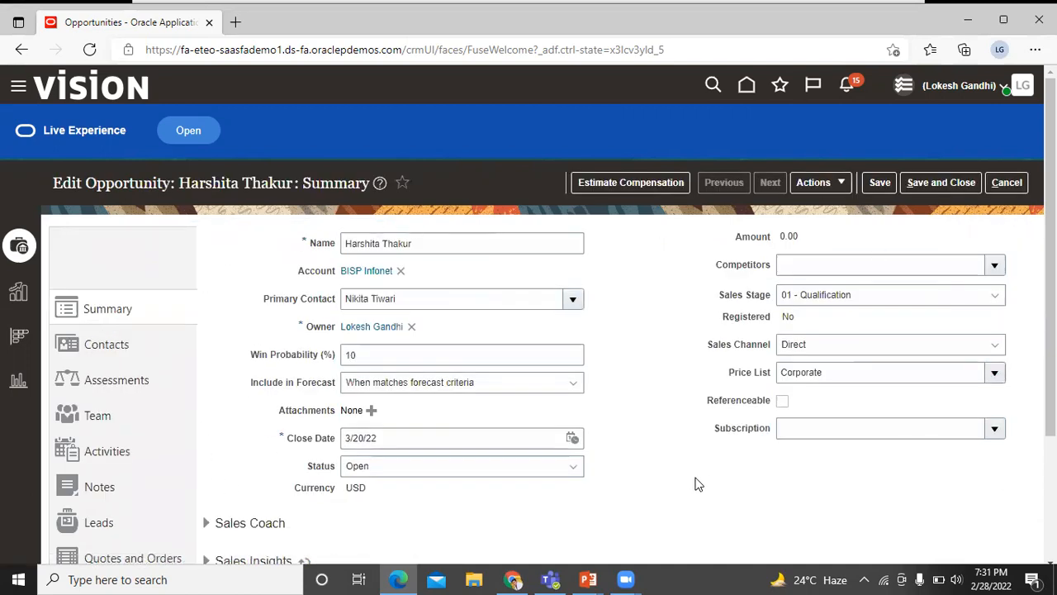
mouse_move(658, 314)
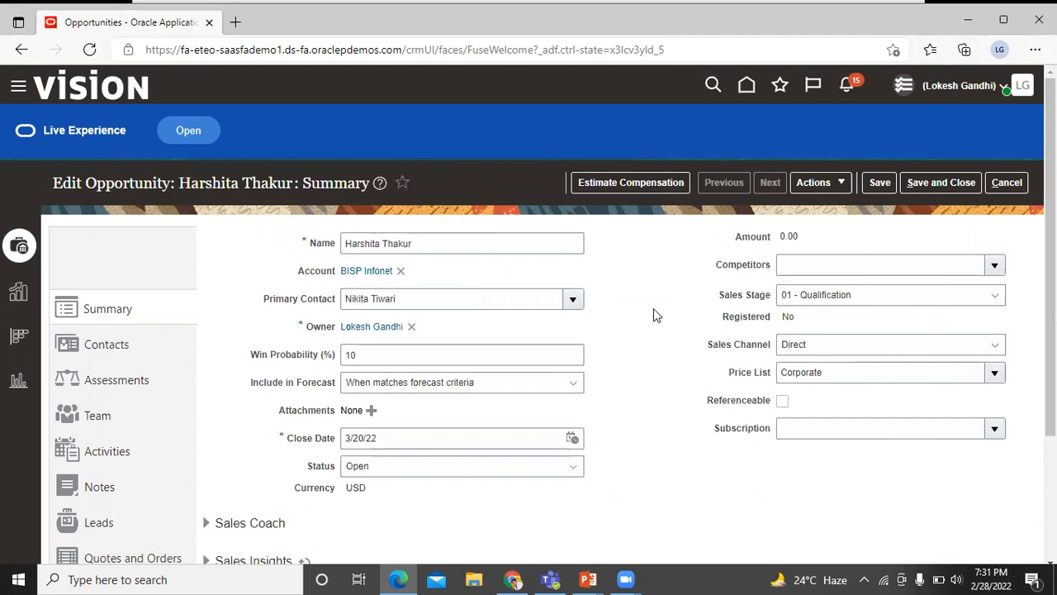
click(105, 344)
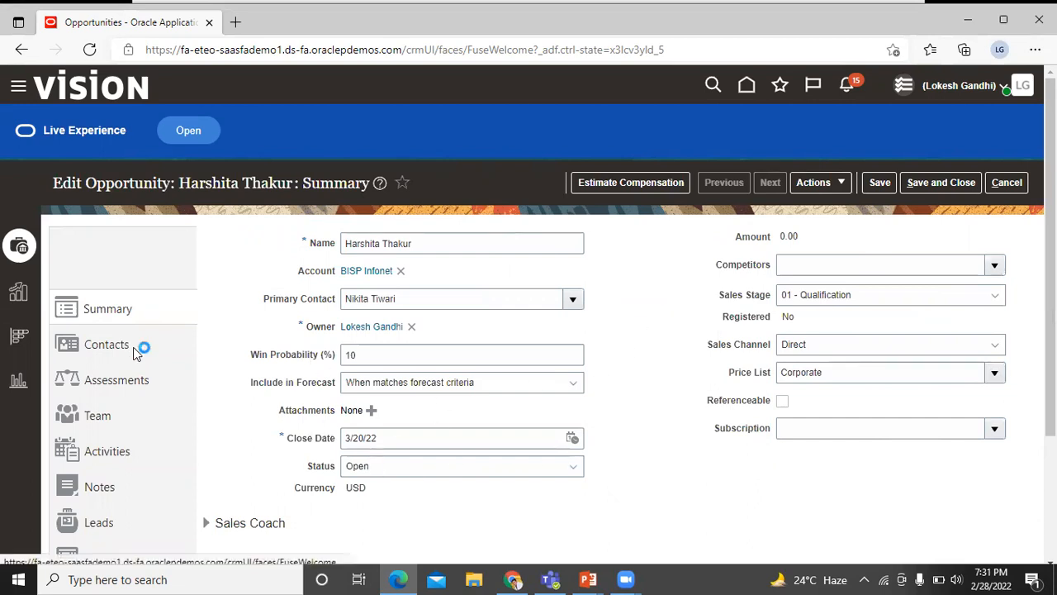
click(106, 344)
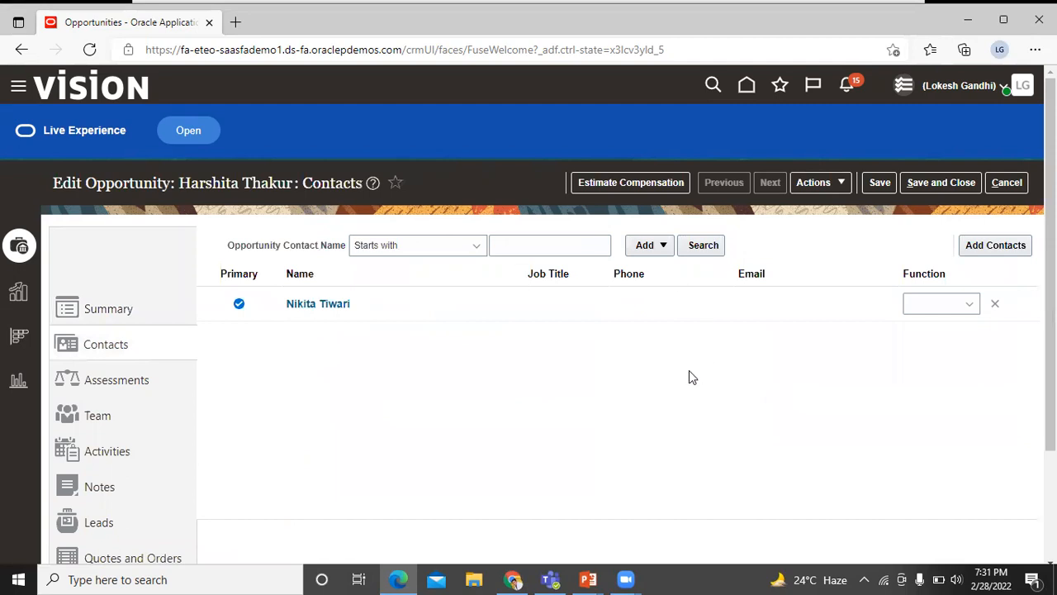
mouse_move(575, 395)
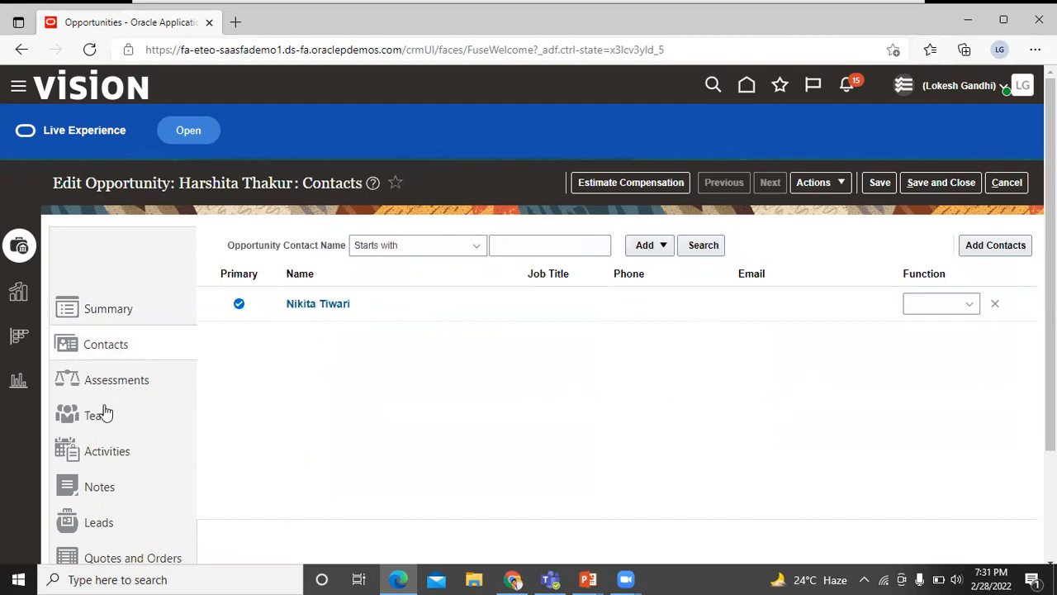
click(96, 416)
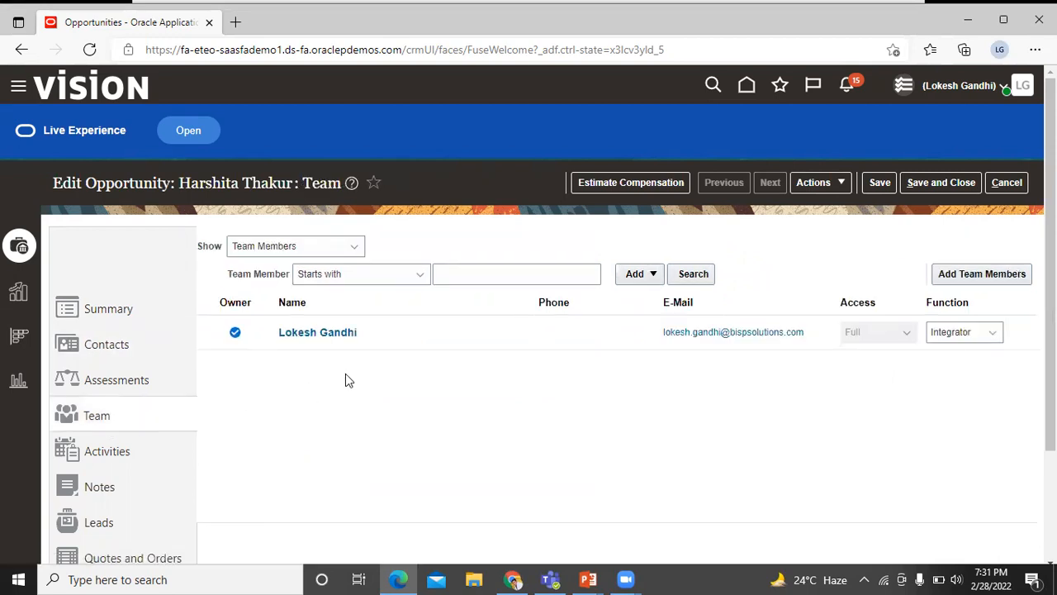
mouse_move(344, 348)
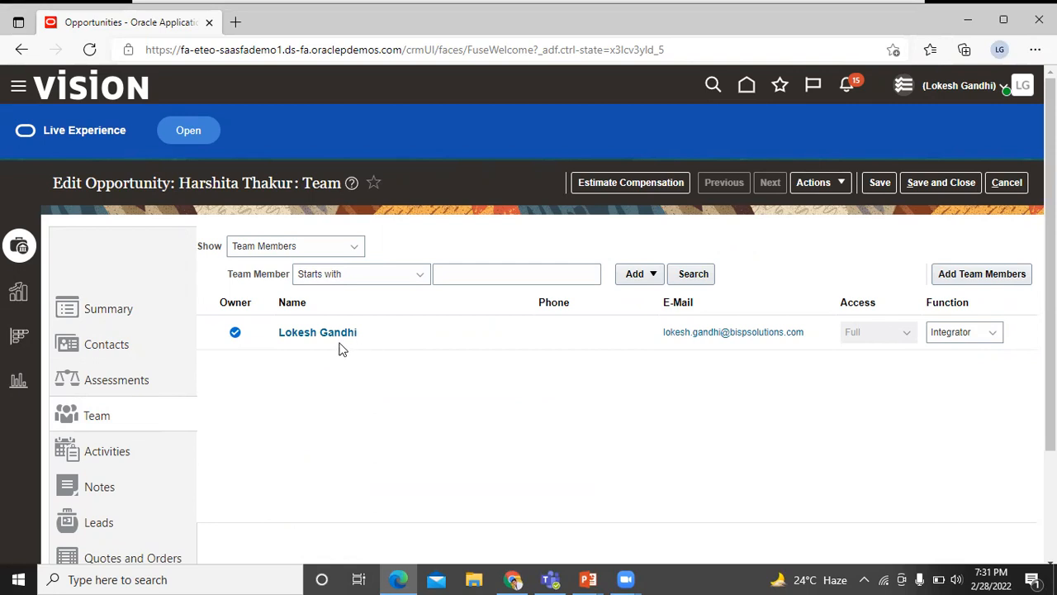
mouse_move(466, 355)
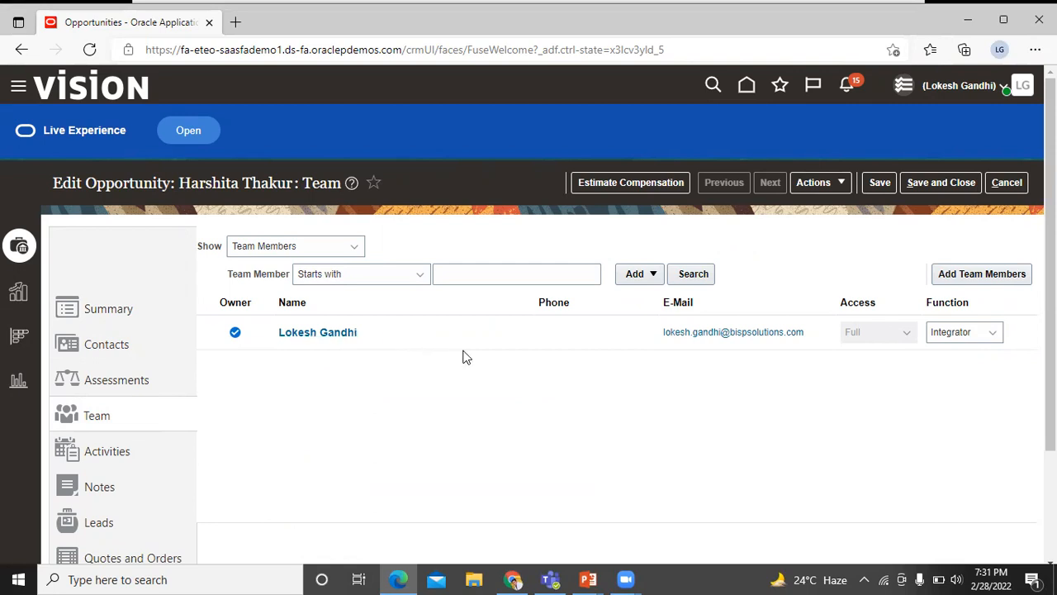
mouse_move(525, 342)
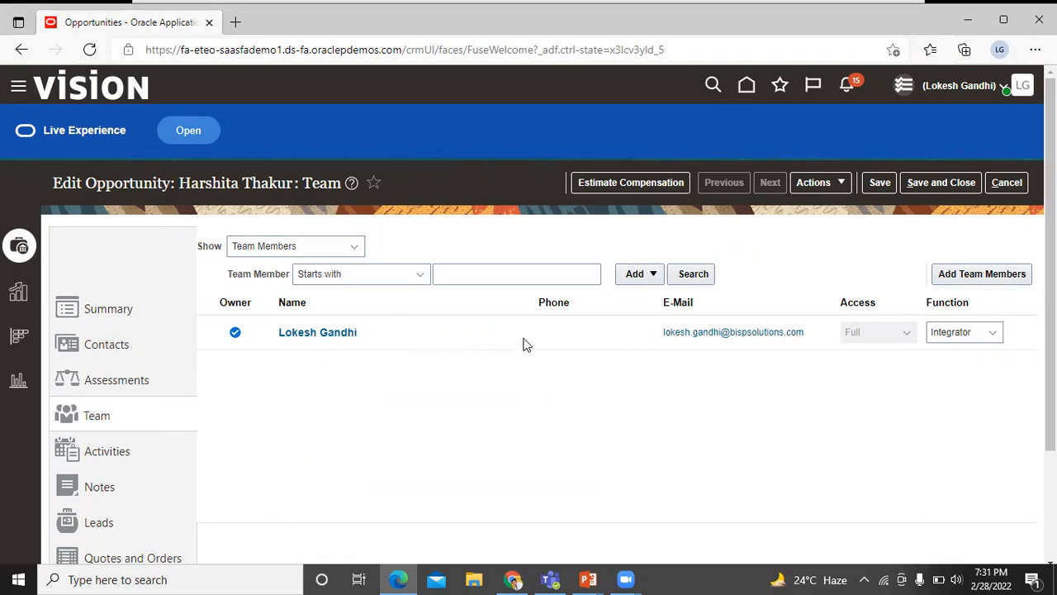
mouse_move(463, 386)
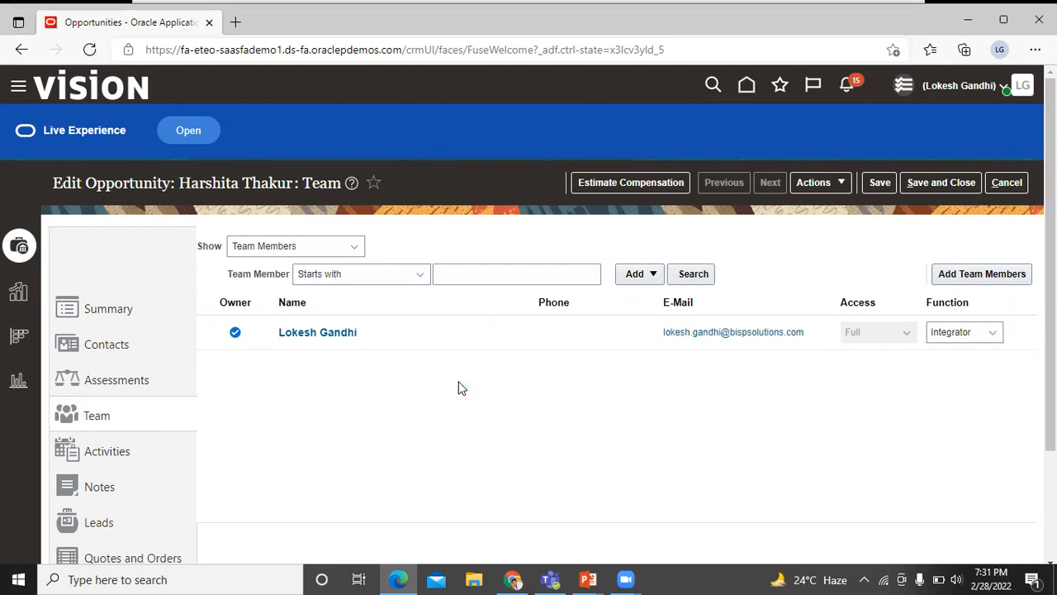
mouse_move(461, 387)
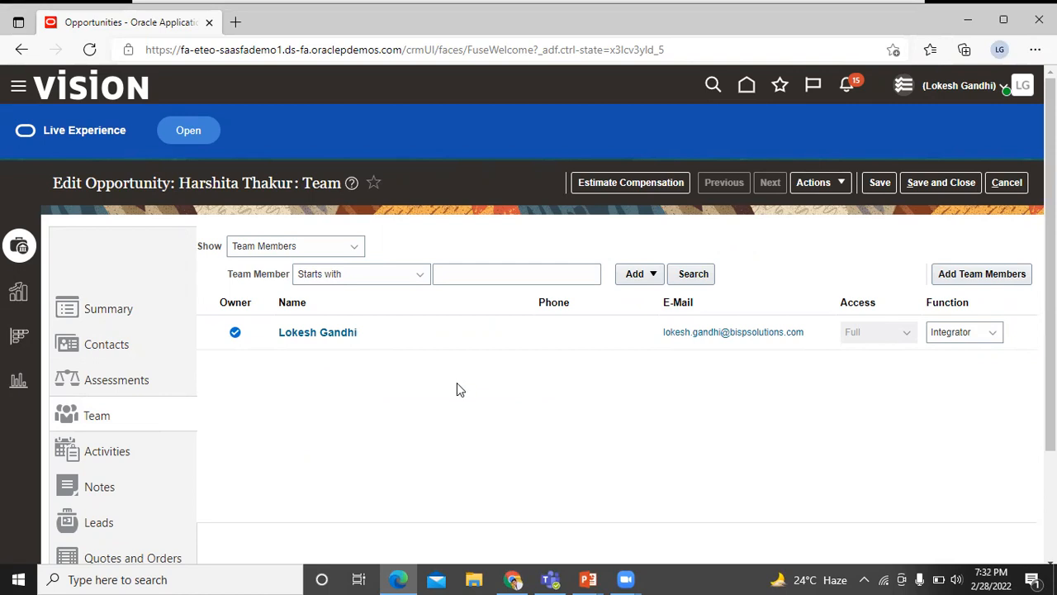
mouse_move(989, 300)
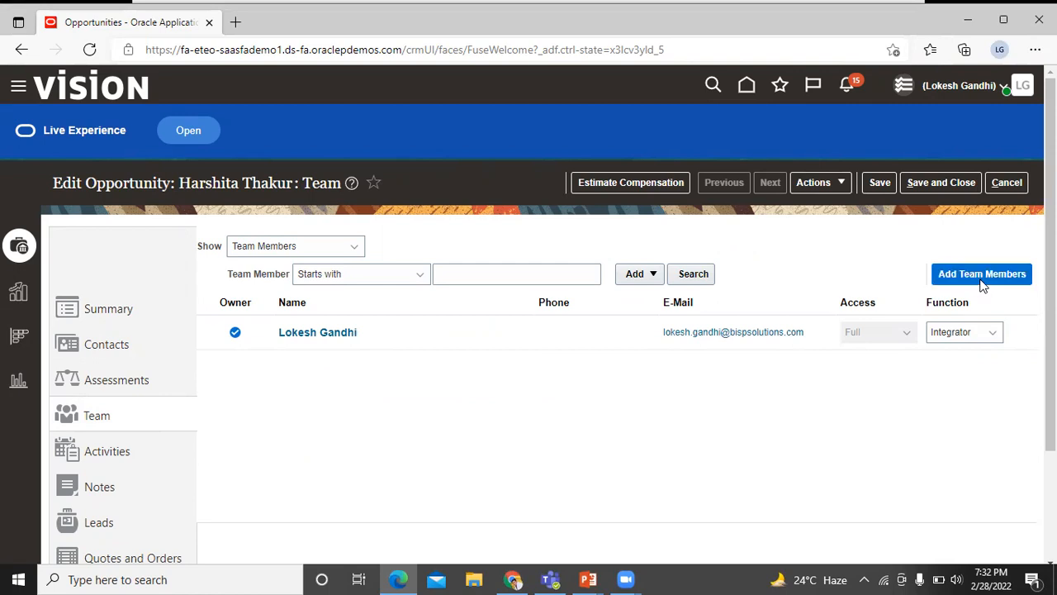
click(981, 274)
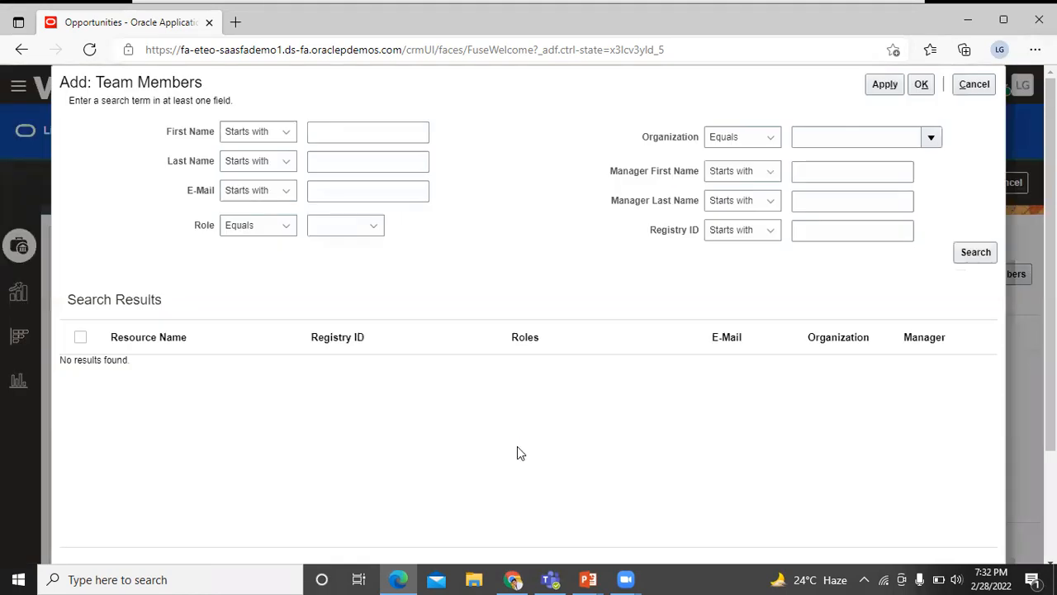
mouse_move(356, 132)
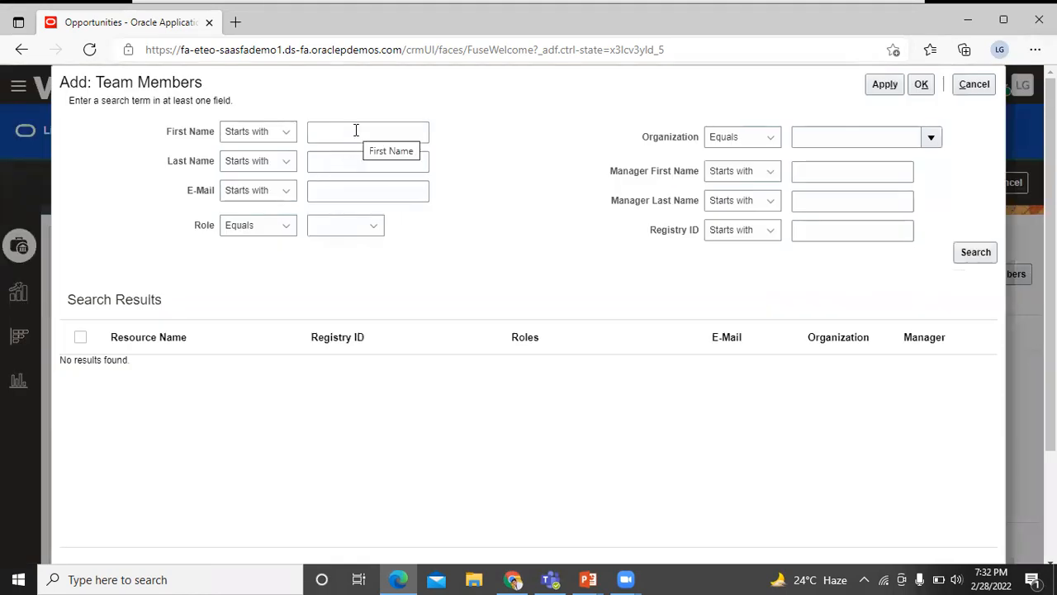
click(366, 132)
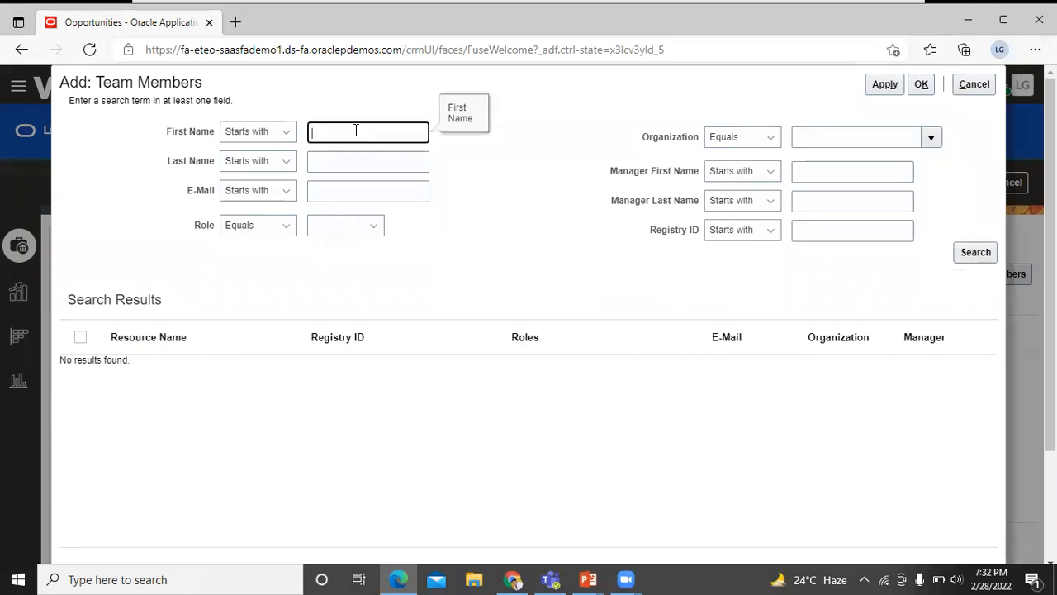
text(harsh)
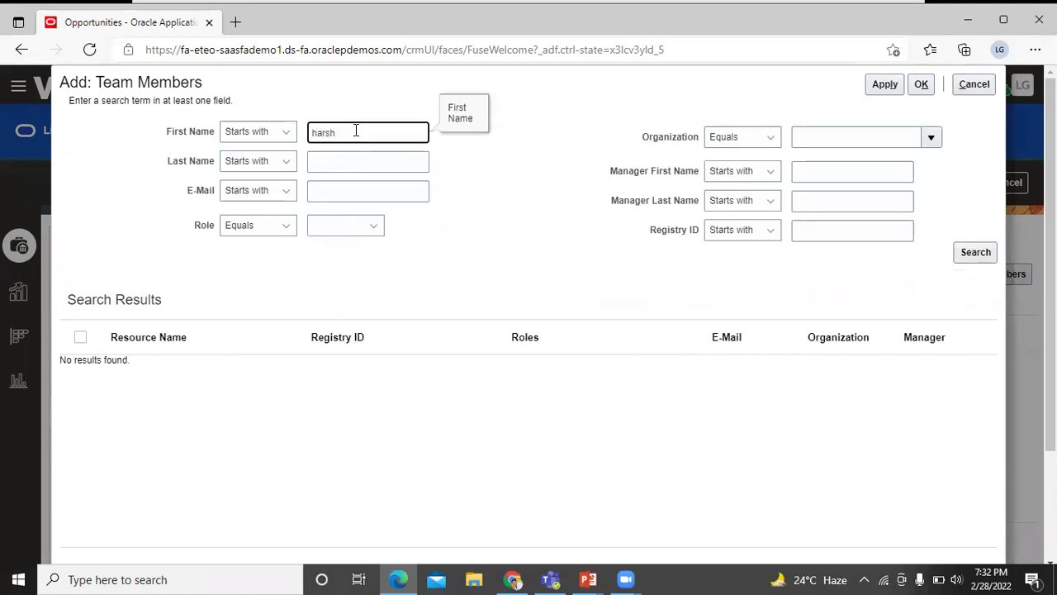
click(974, 251)
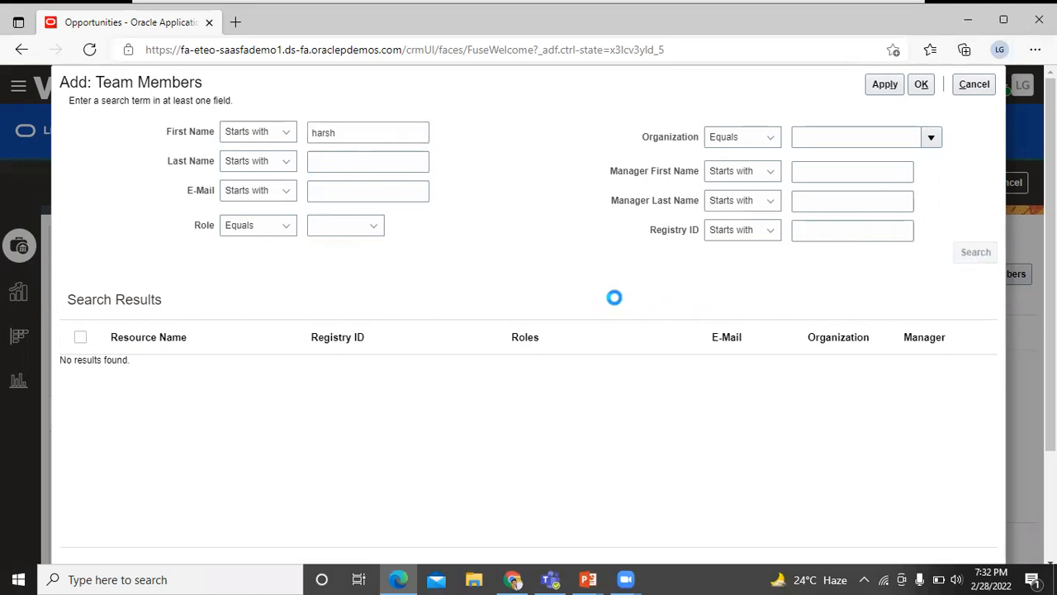
click(975, 251)
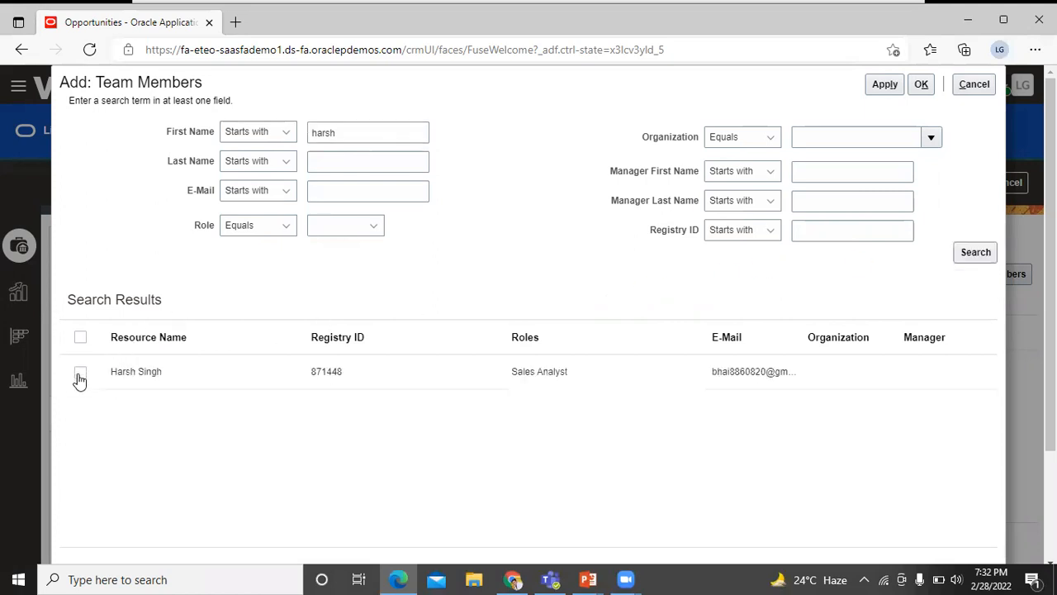
click(80, 375)
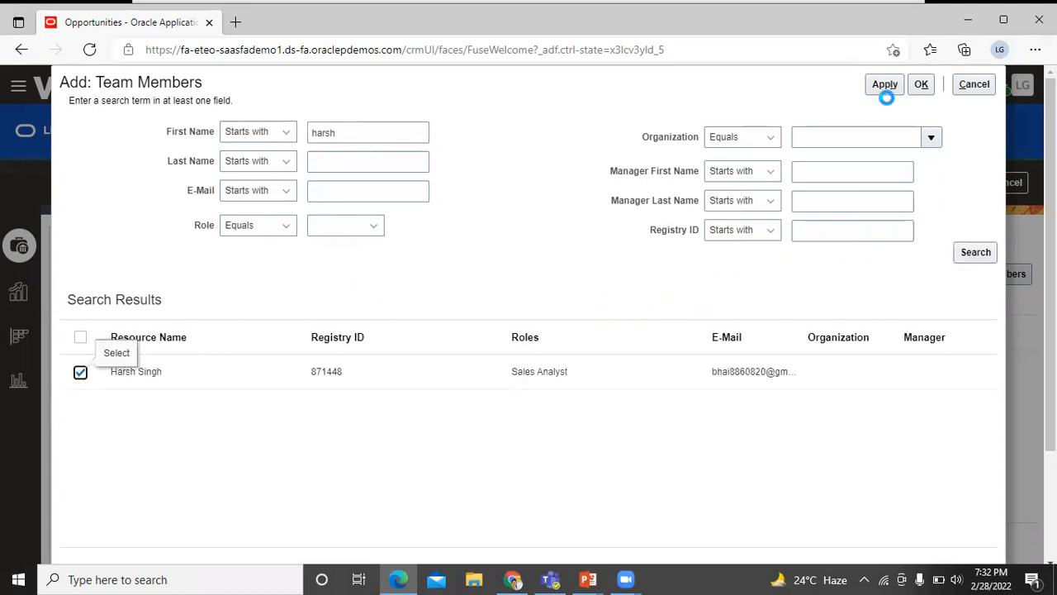
click(921, 85)
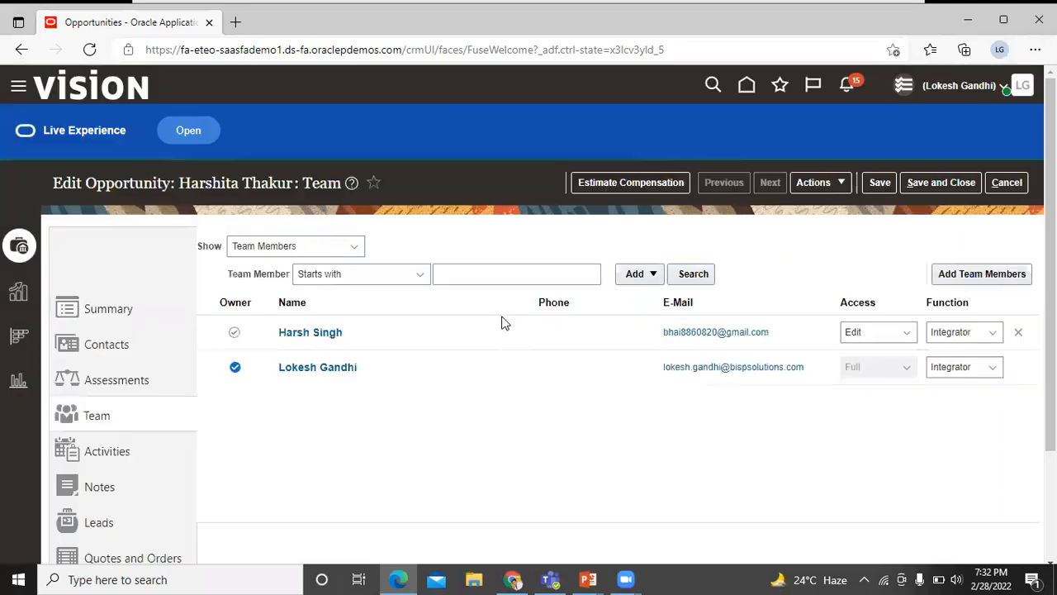
mouse_move(281, 337)
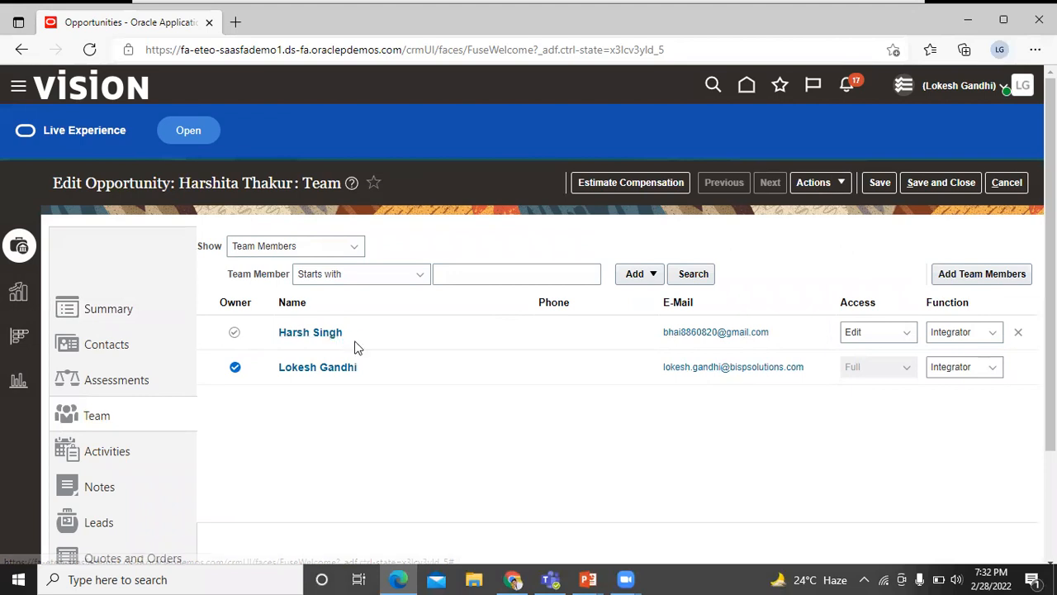
mouse_move(872, 355)
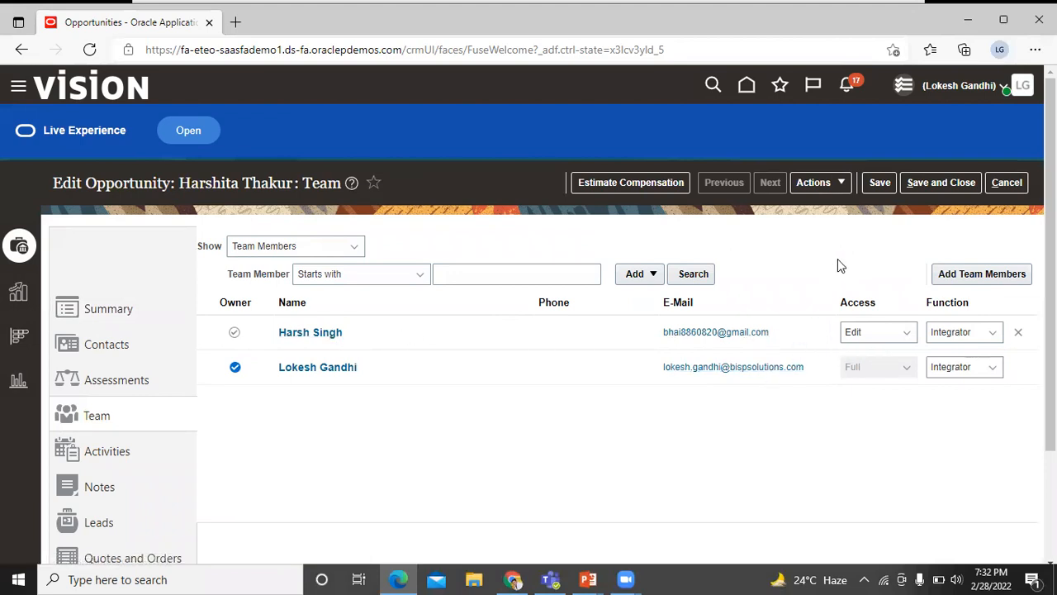
mouse_move(939, 188)
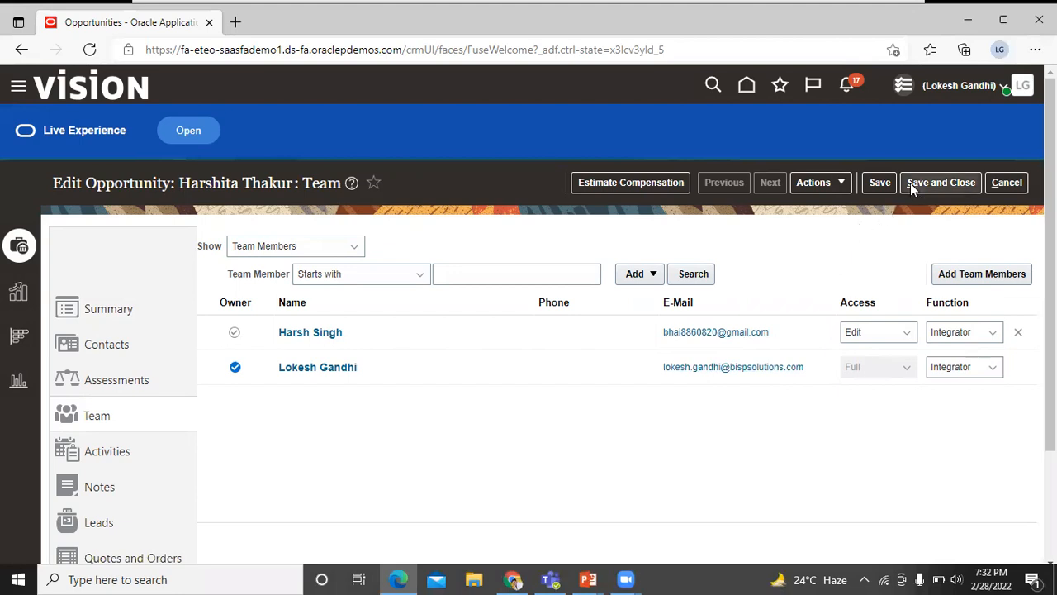
- Save and close the opportunity, returning to the open opportunities list
click(940, 182)
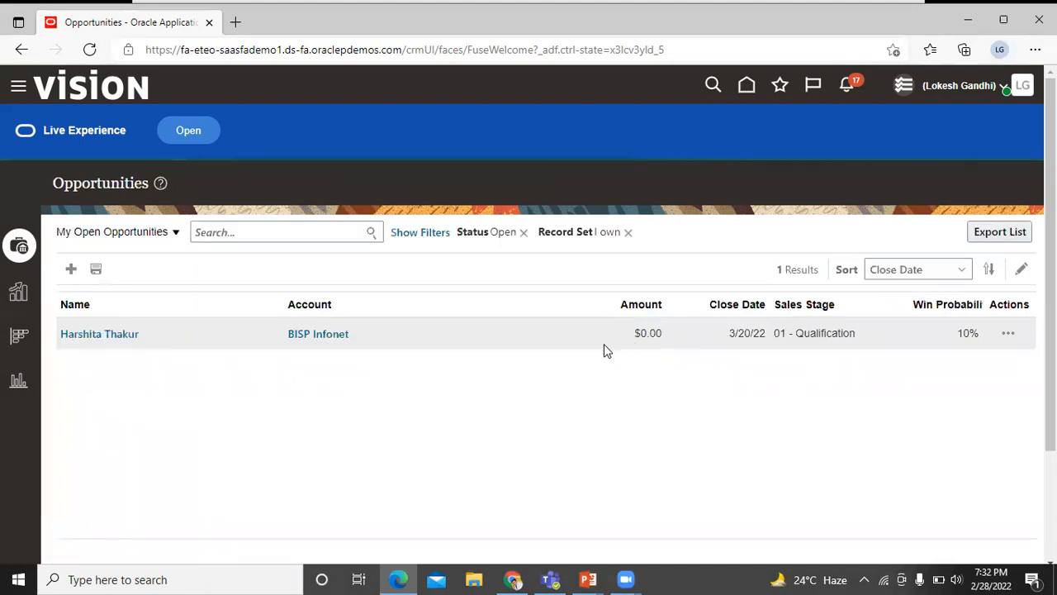
mouse_move(513, 464)
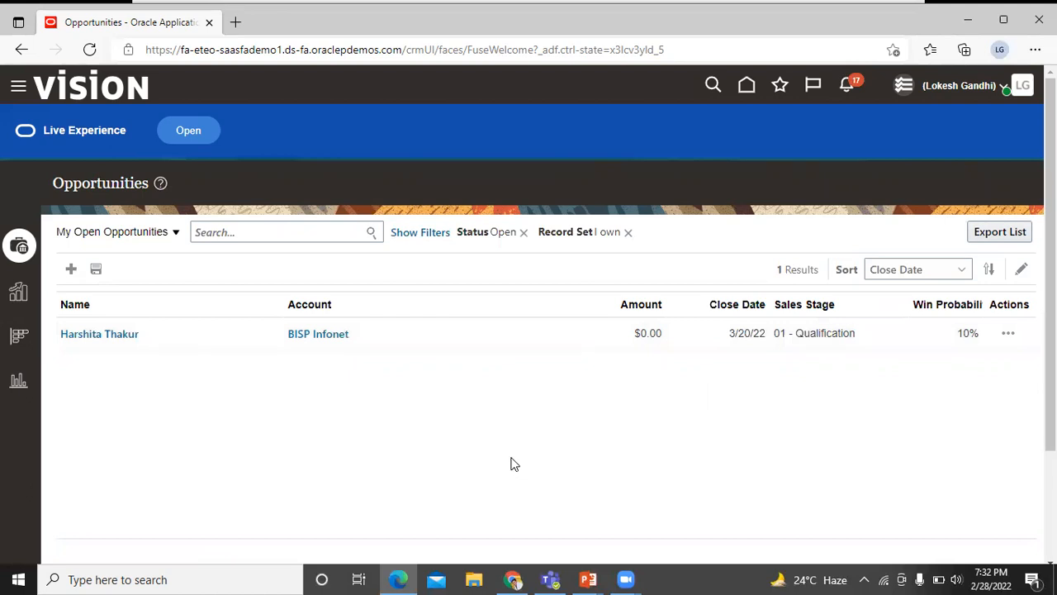